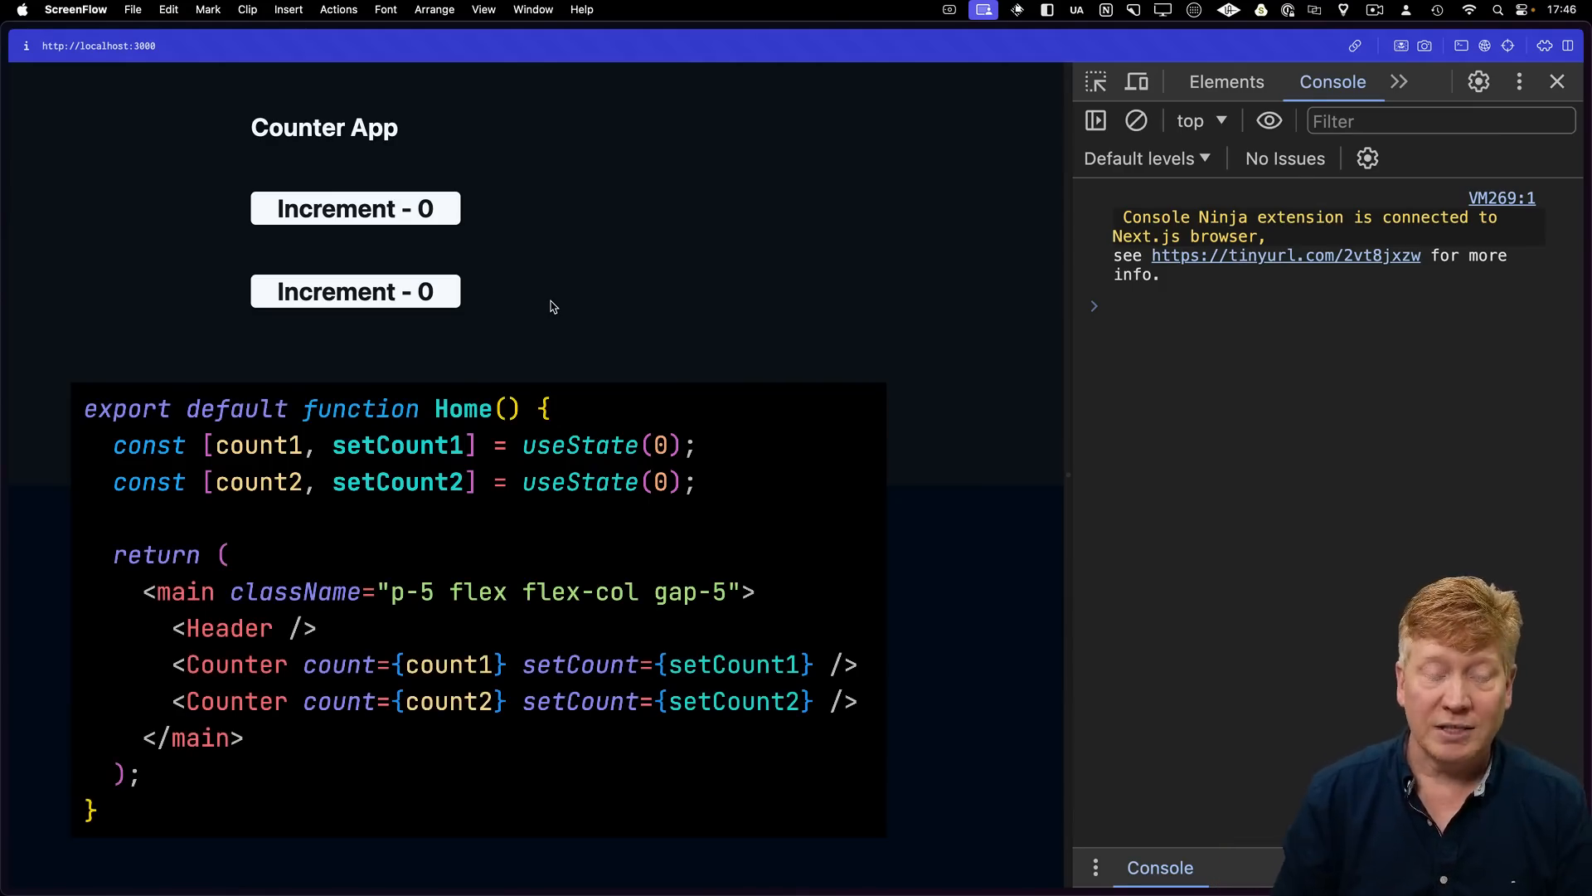
pyautogui.moveTo(541, 257)
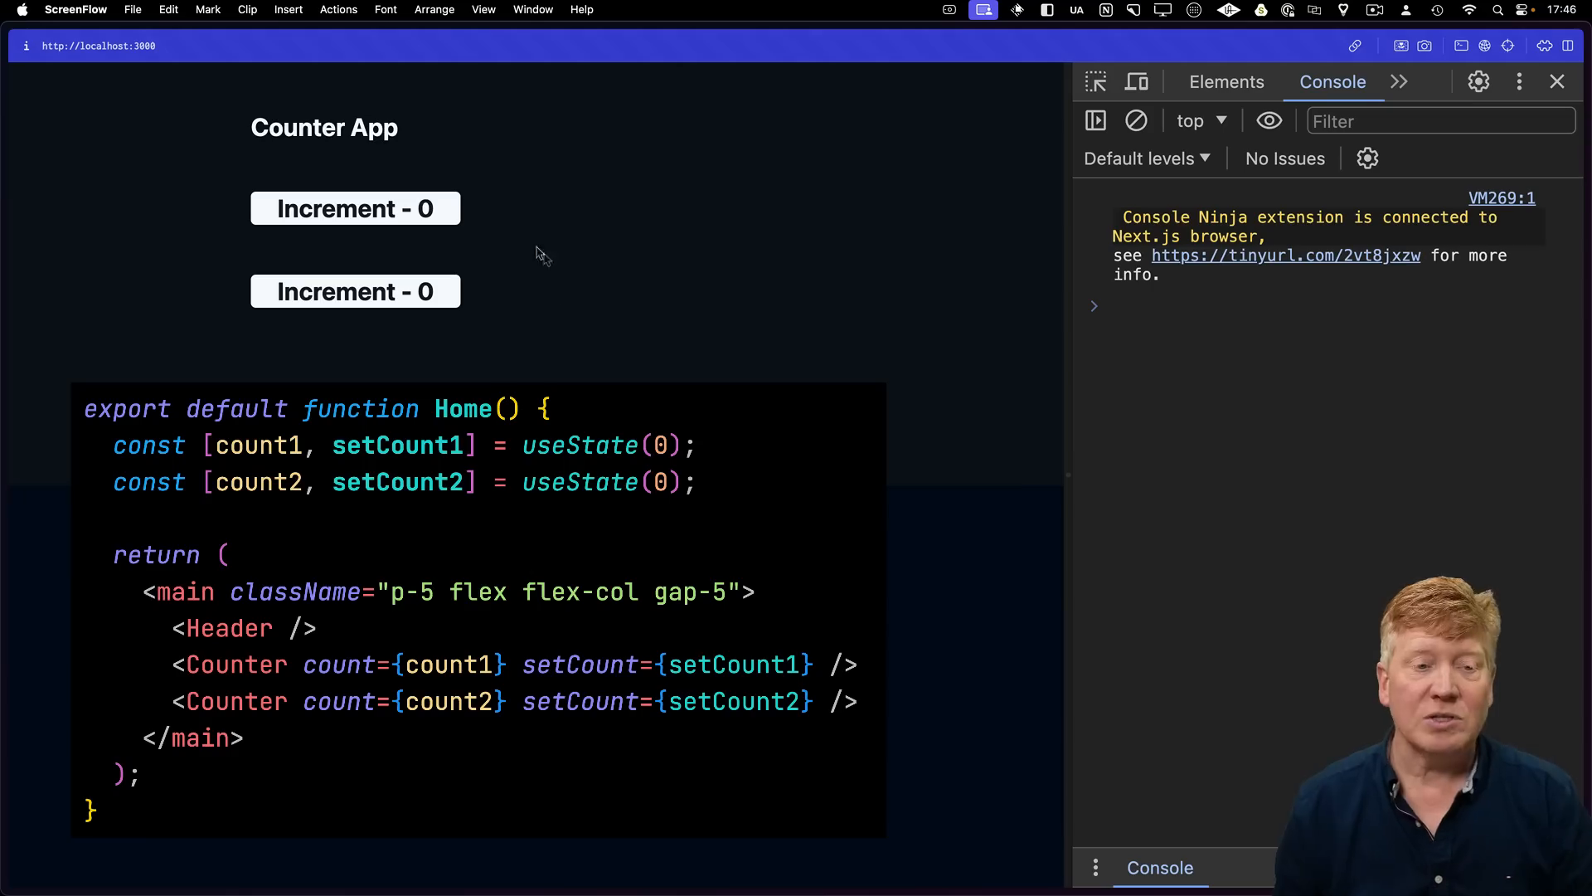
pyautogui.moveTo(403, 213)
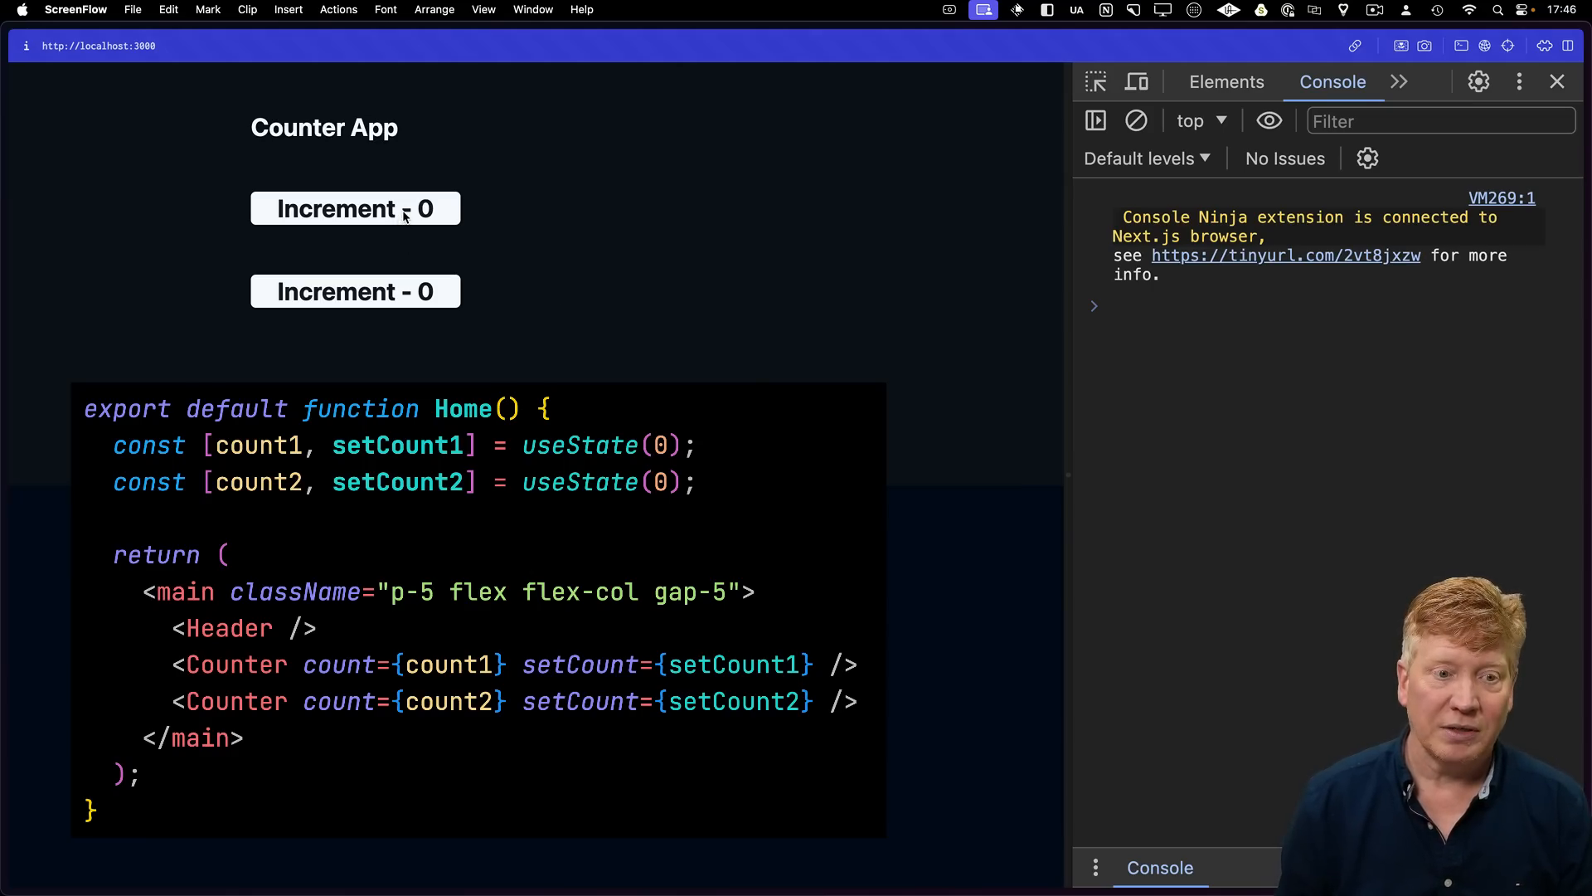
# - Increment the sort example's counter, with each re-render logging 'Sorting names' in the console
pyautogui.click(354, 208)
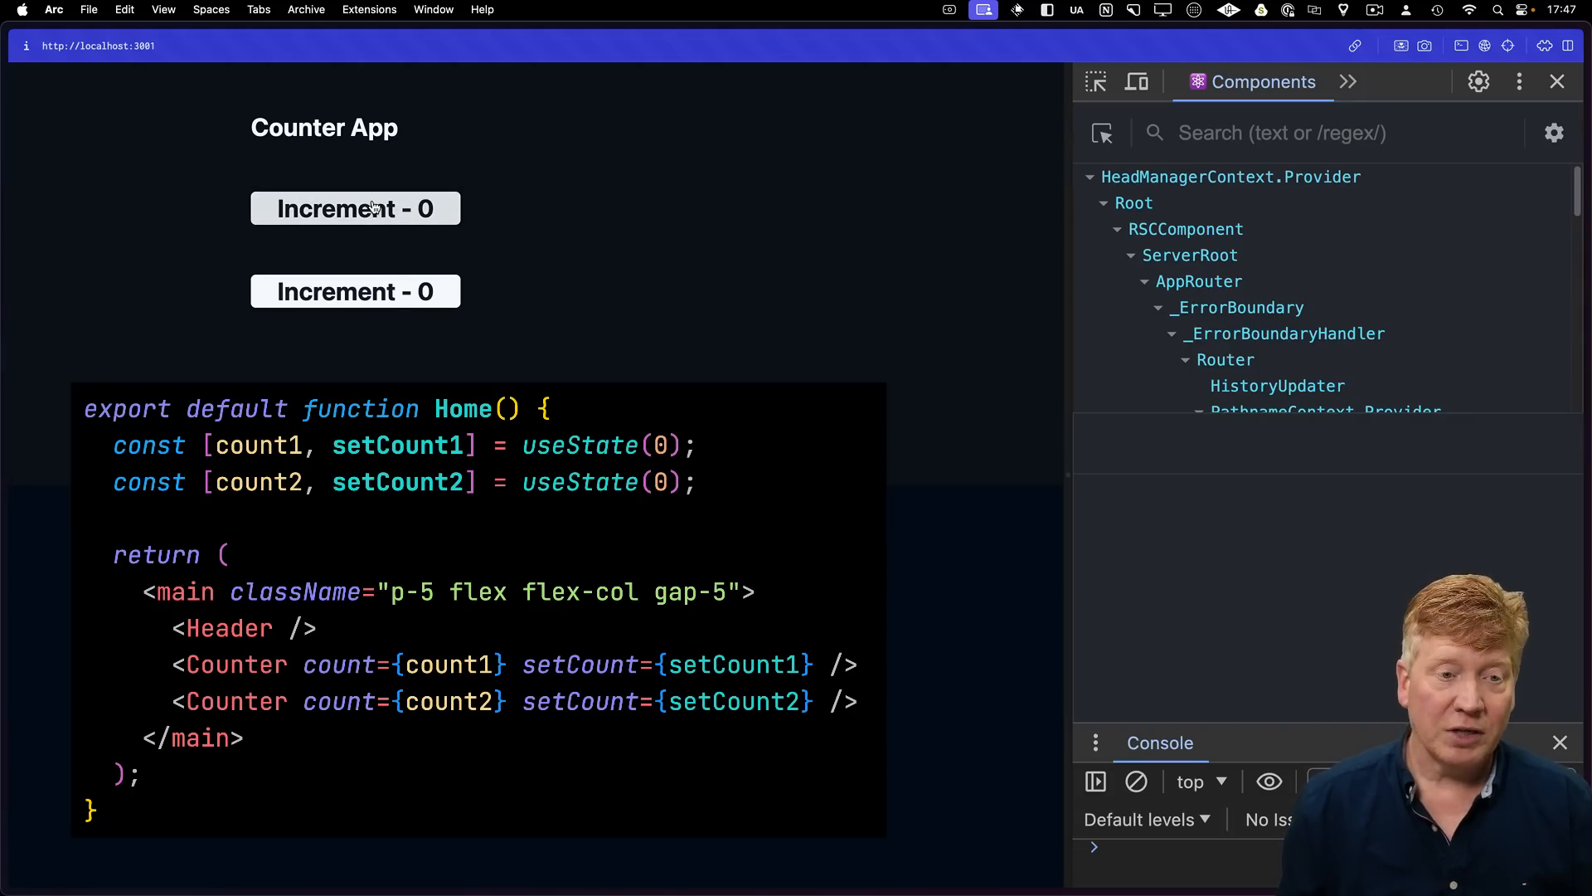
pyautogui.click(354, 208)
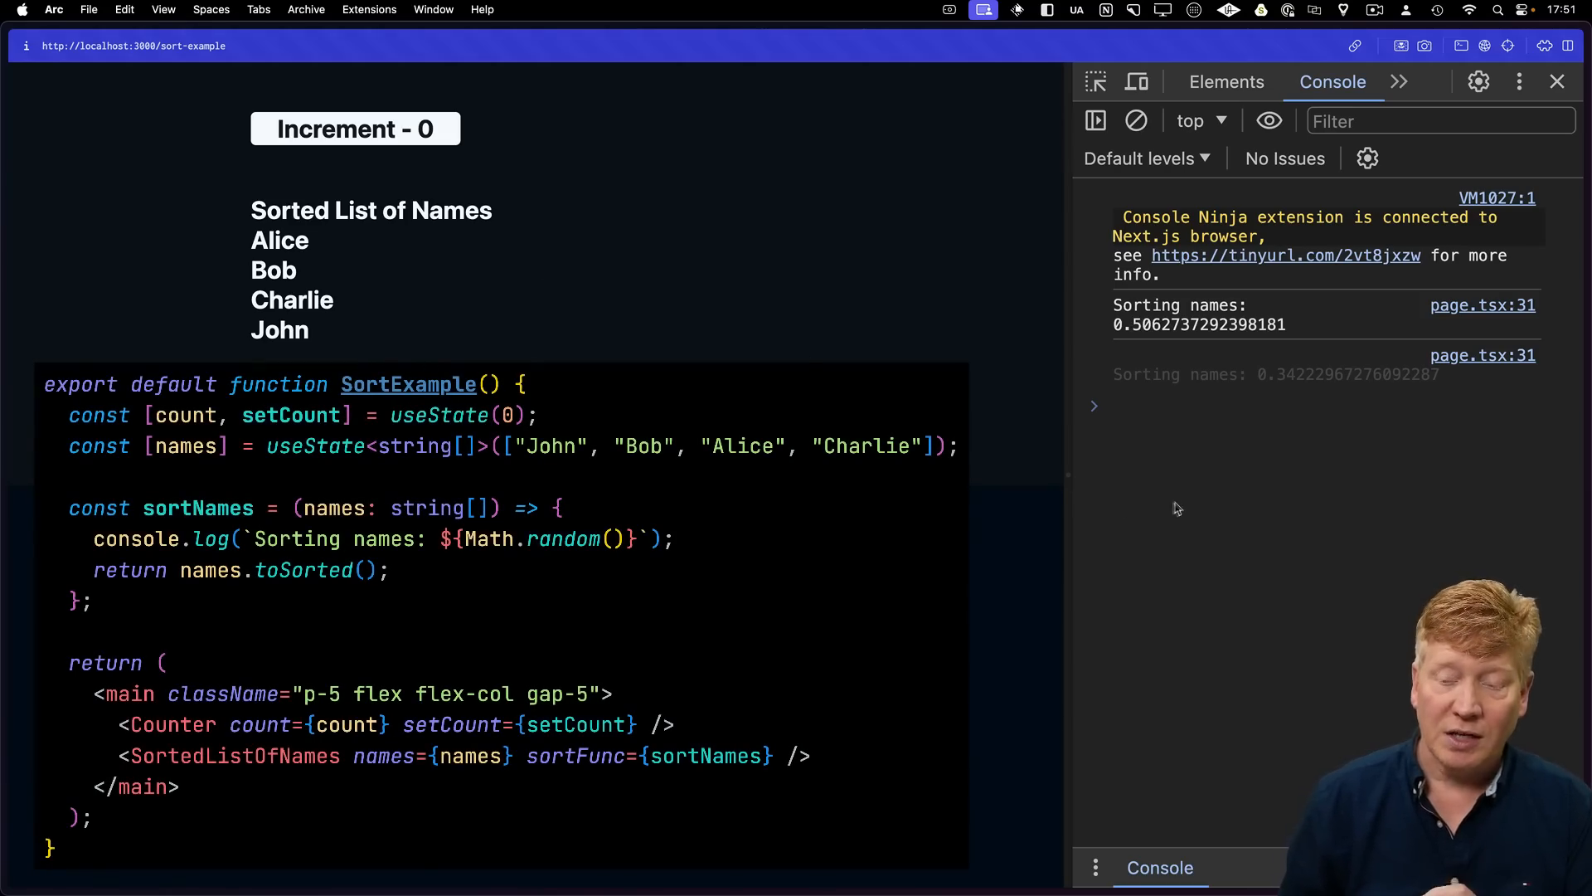
pyautogui.click(354, 129)
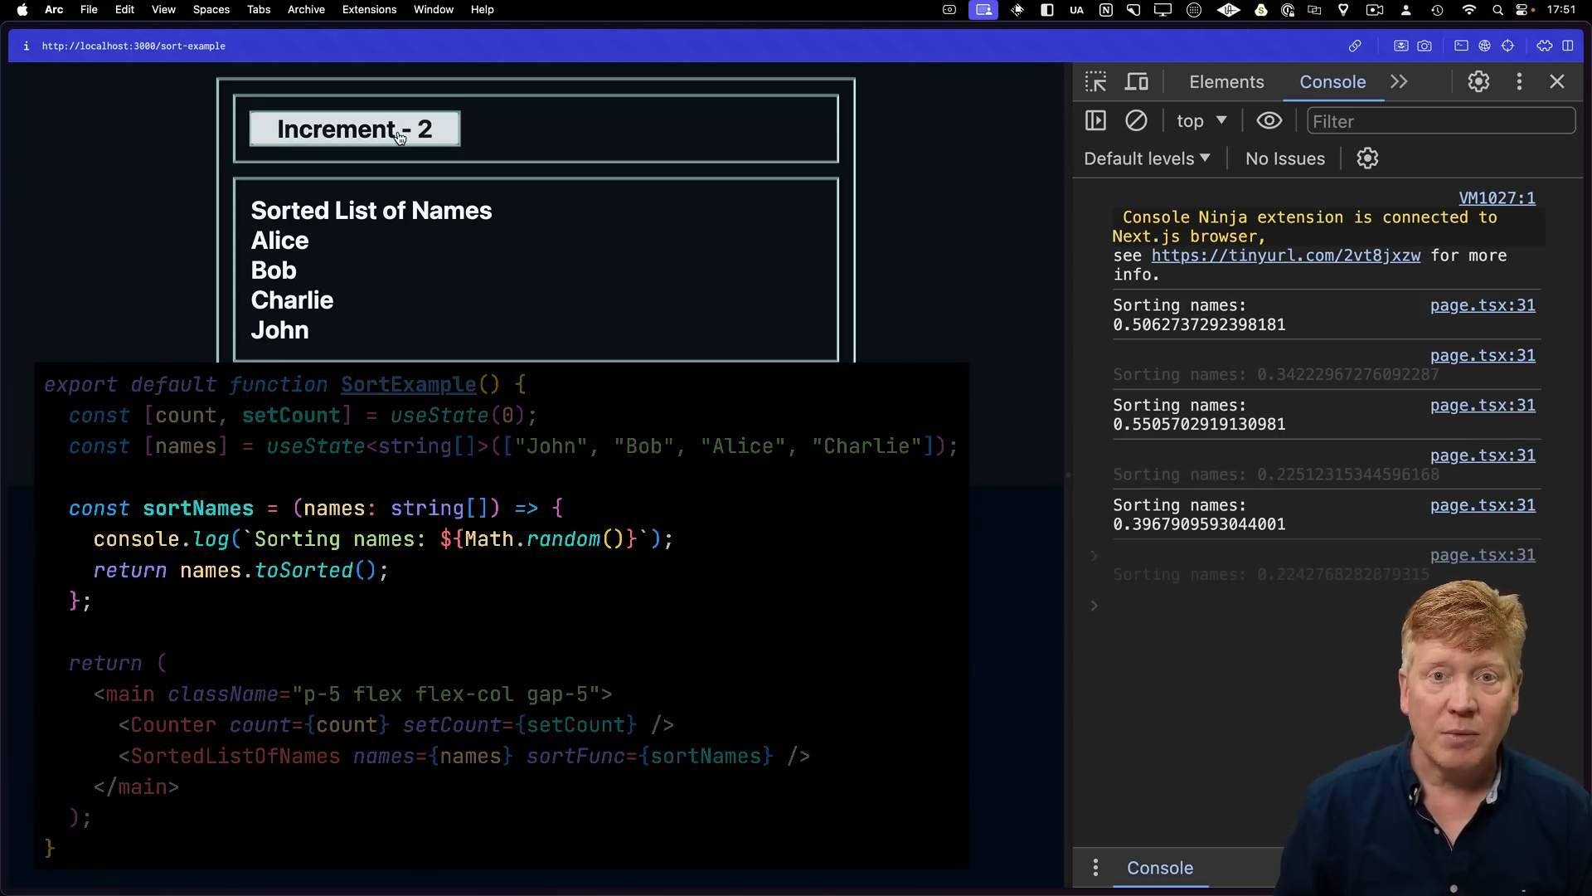
pyautogui.click(354, 129)
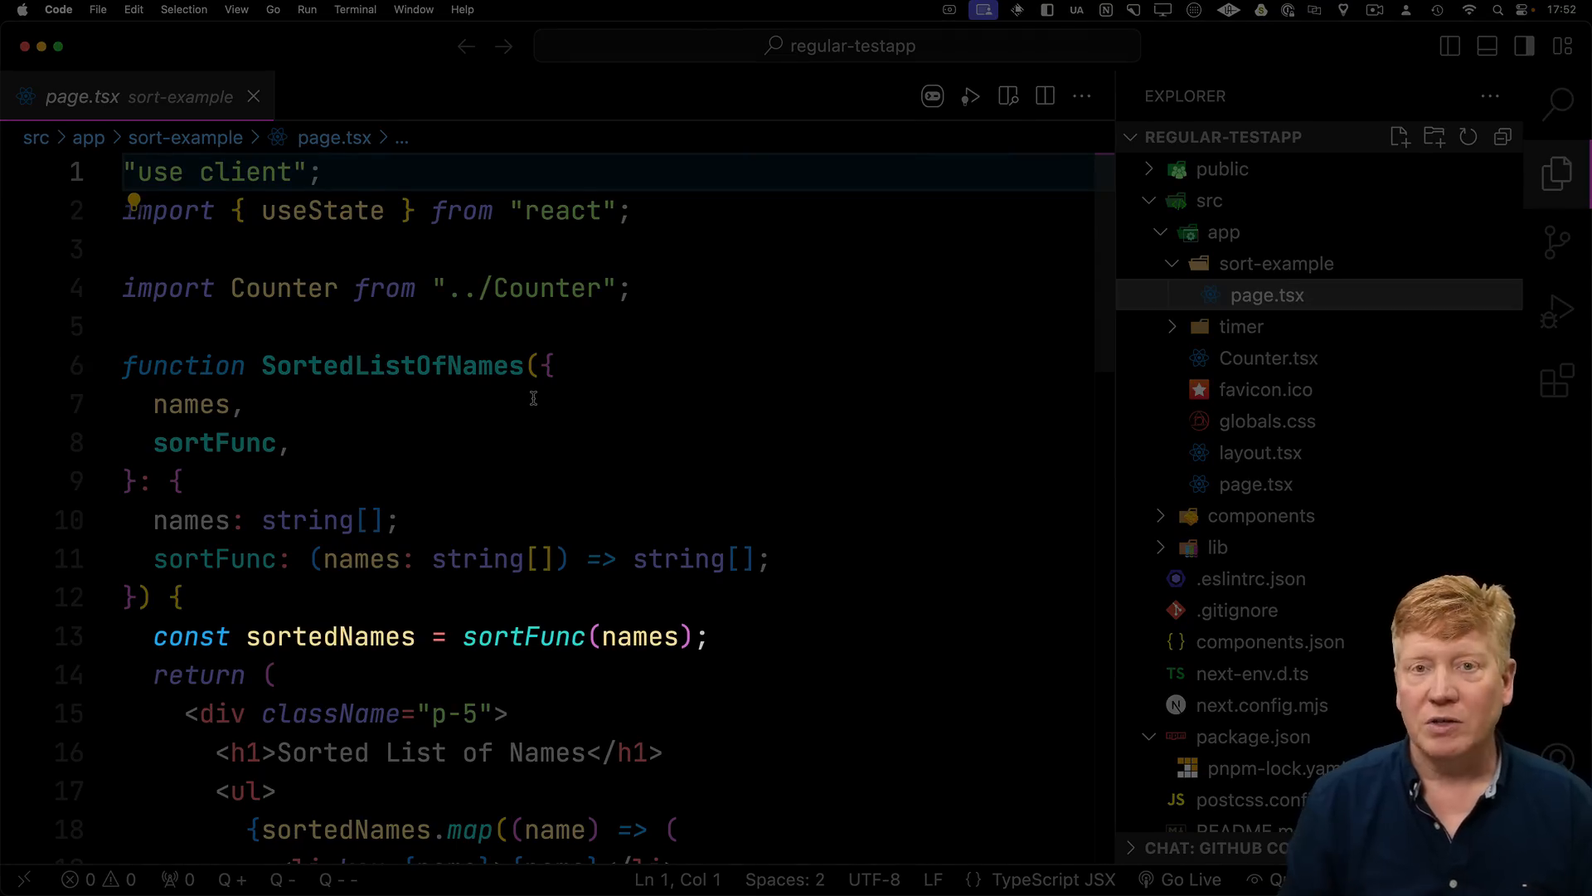
pyautogui.moveTo(429, 298)
pyautogui.write(',')
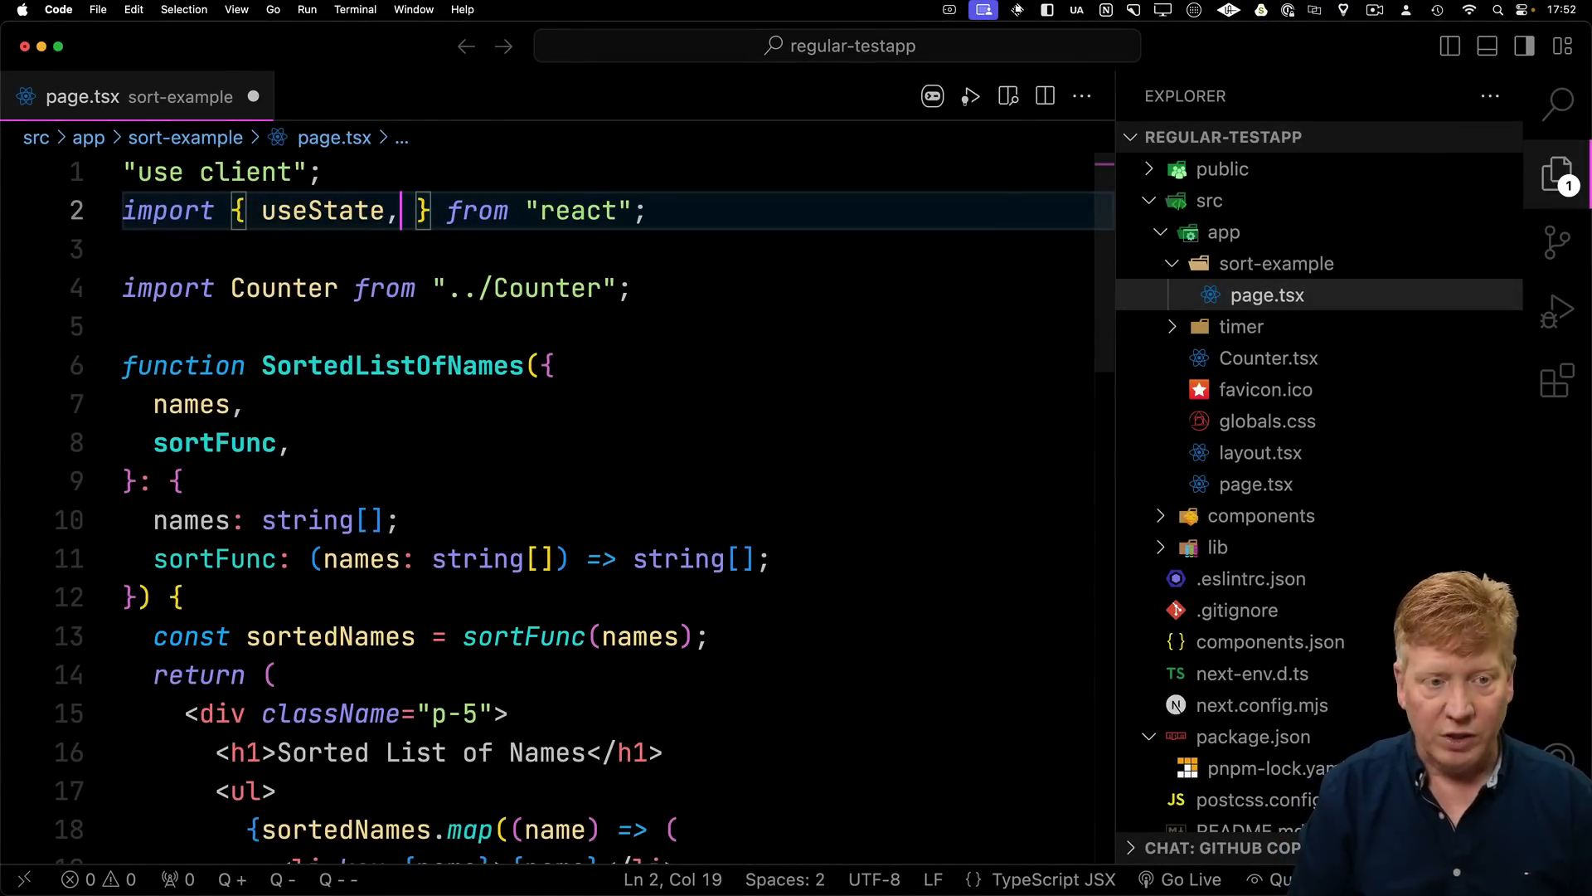
# - Wrap sortFunc(names) in useMemo with [names, sortFunc] as the dependency list
pyautogui.write('useMemo')
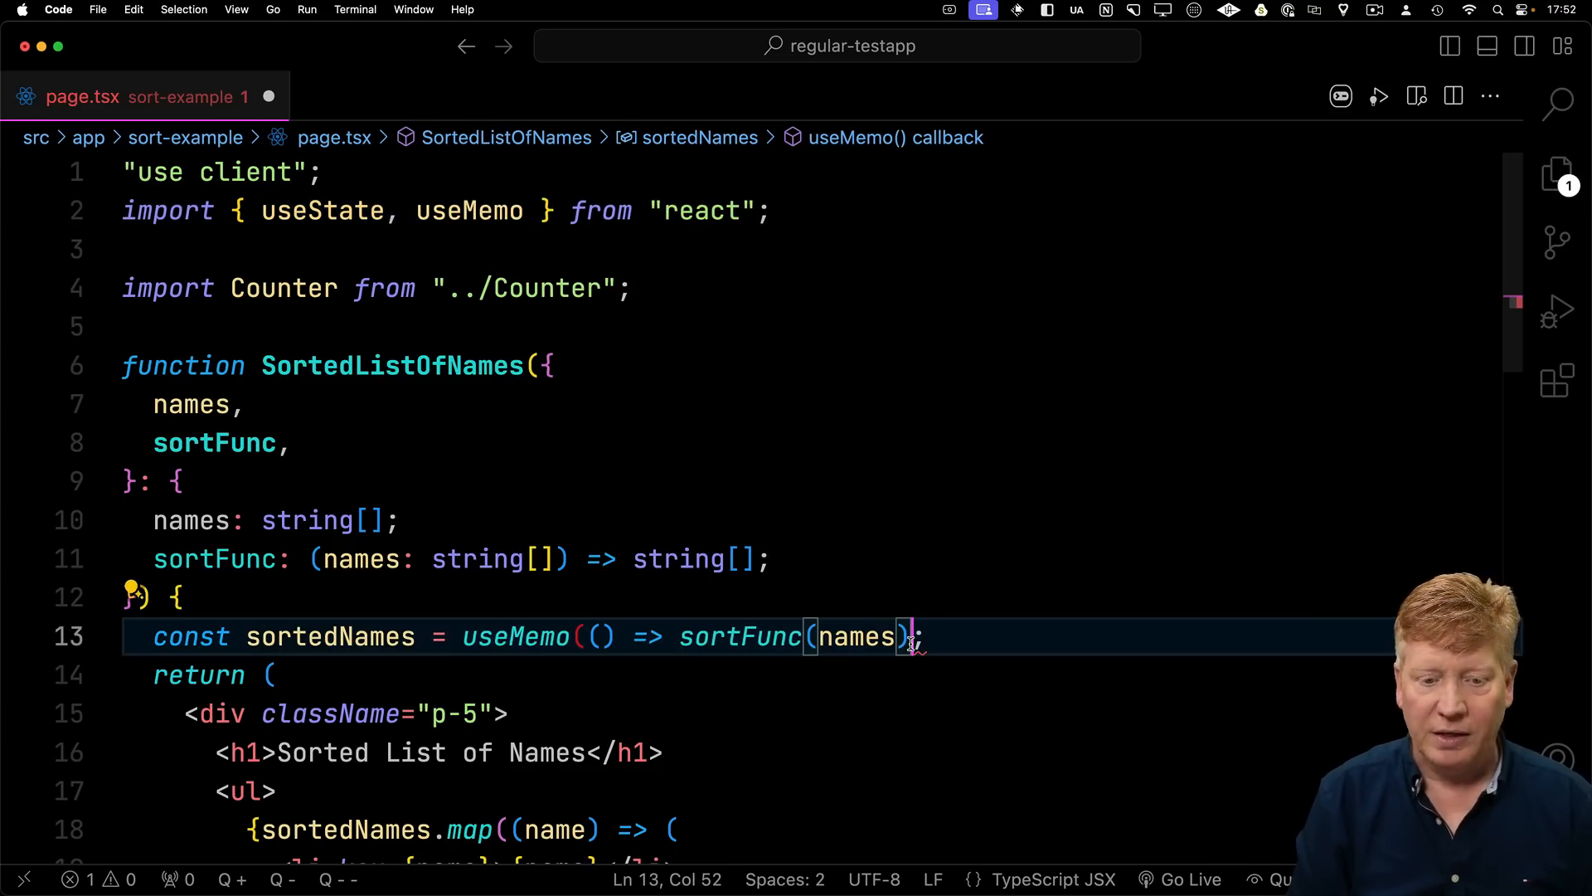
pyautogui.write(', [names,]')
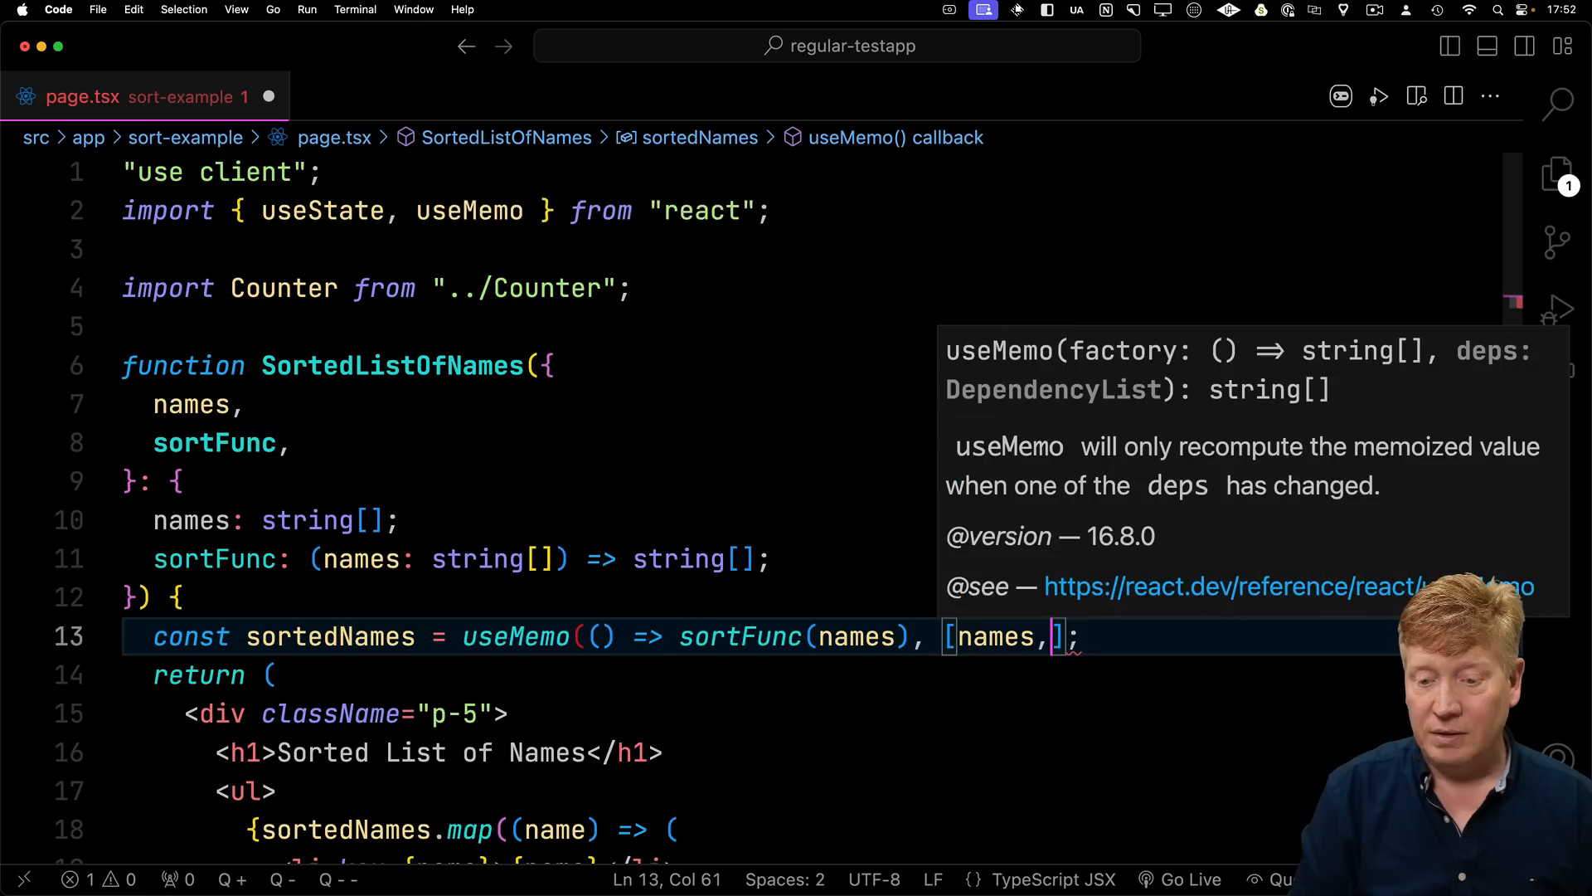
pyautogui.write('sortFunc')
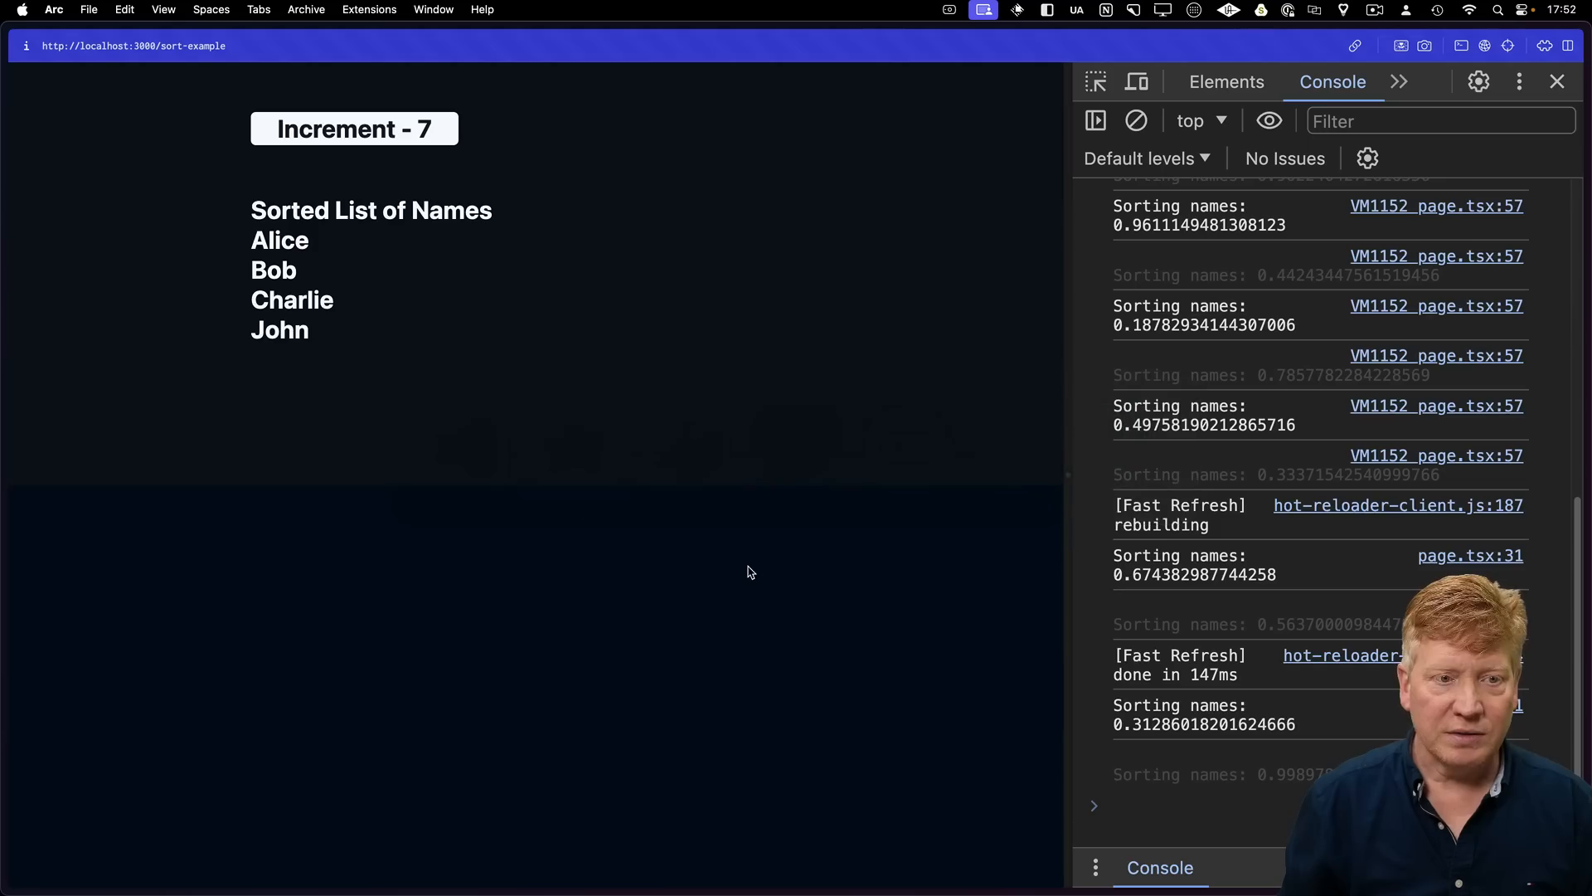
# - Increment the reloaded counter twice more, confirming 'Sorting names' still logs on every click
pyautogui.click(353, 129)
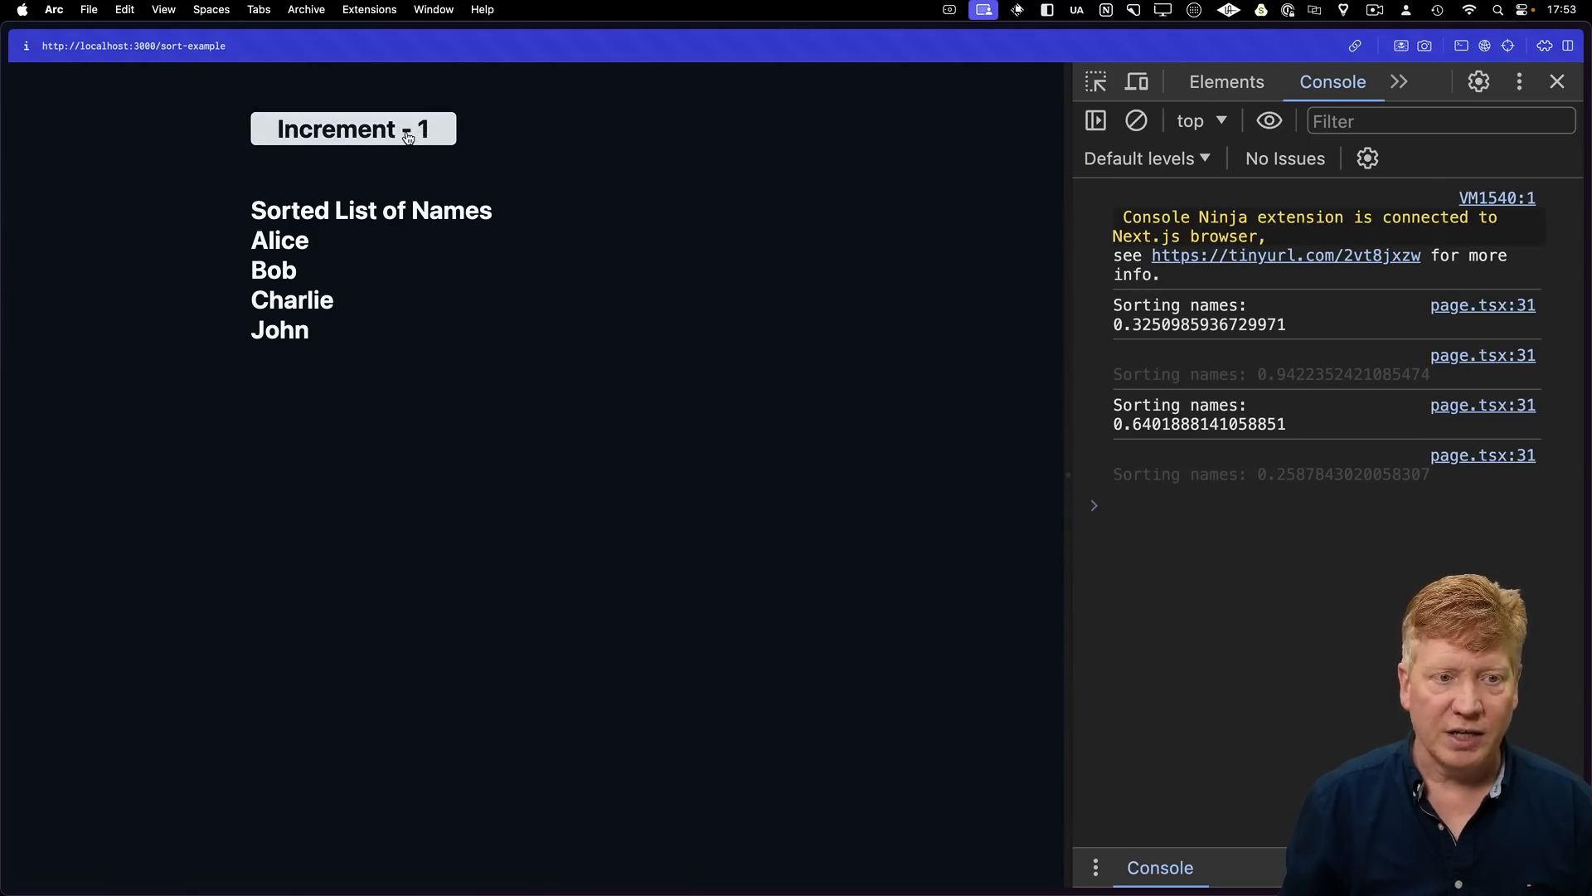
pyautogui.click(352, 130)
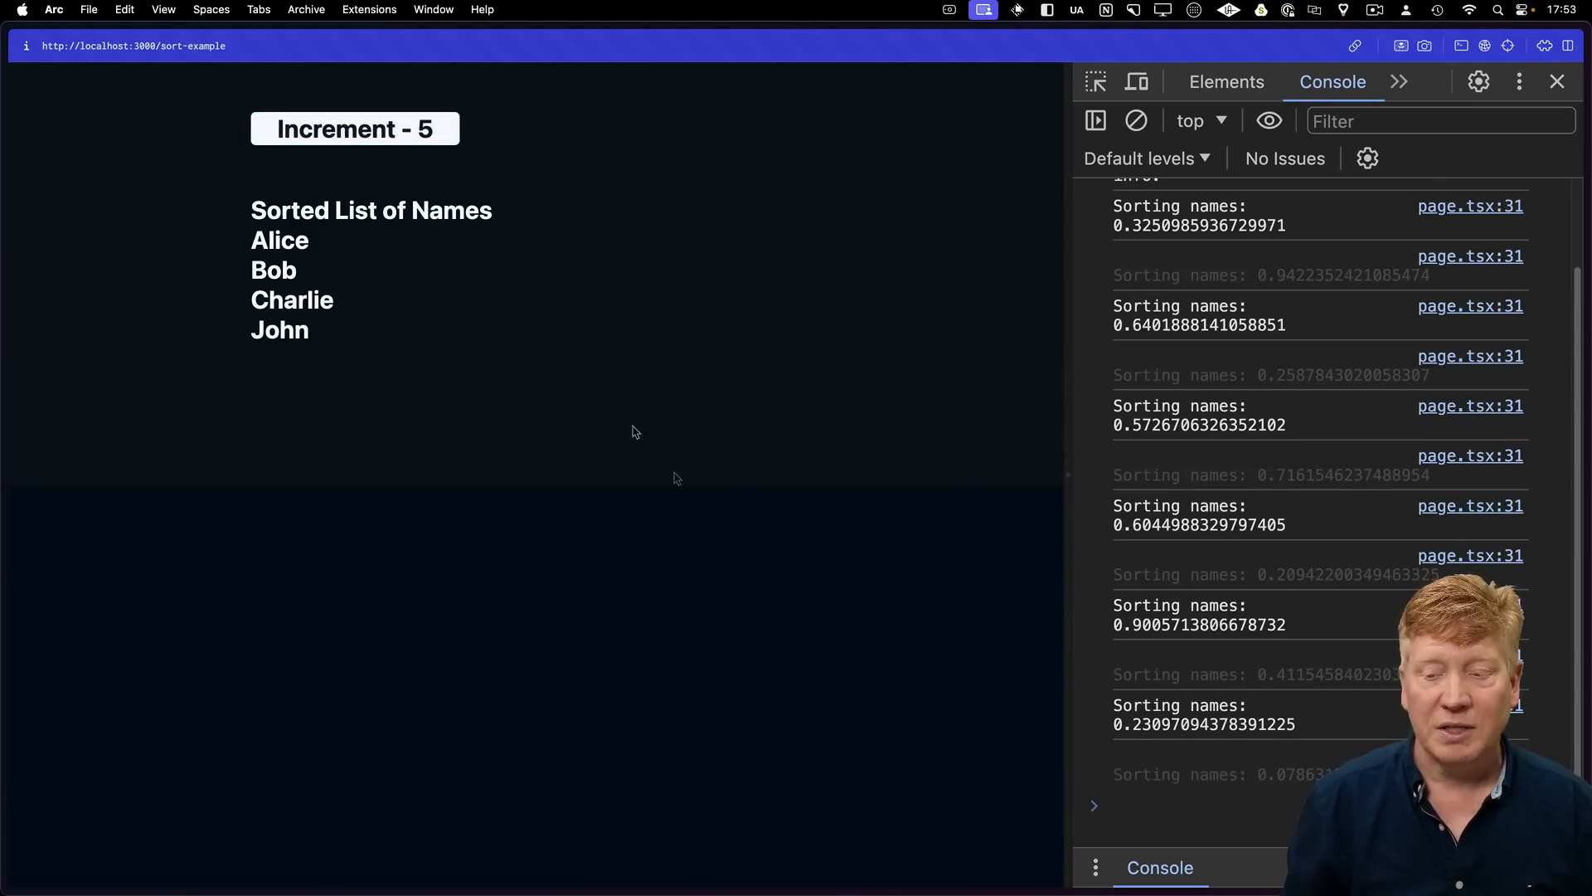
pyautogui.moveTo(1102, 543)
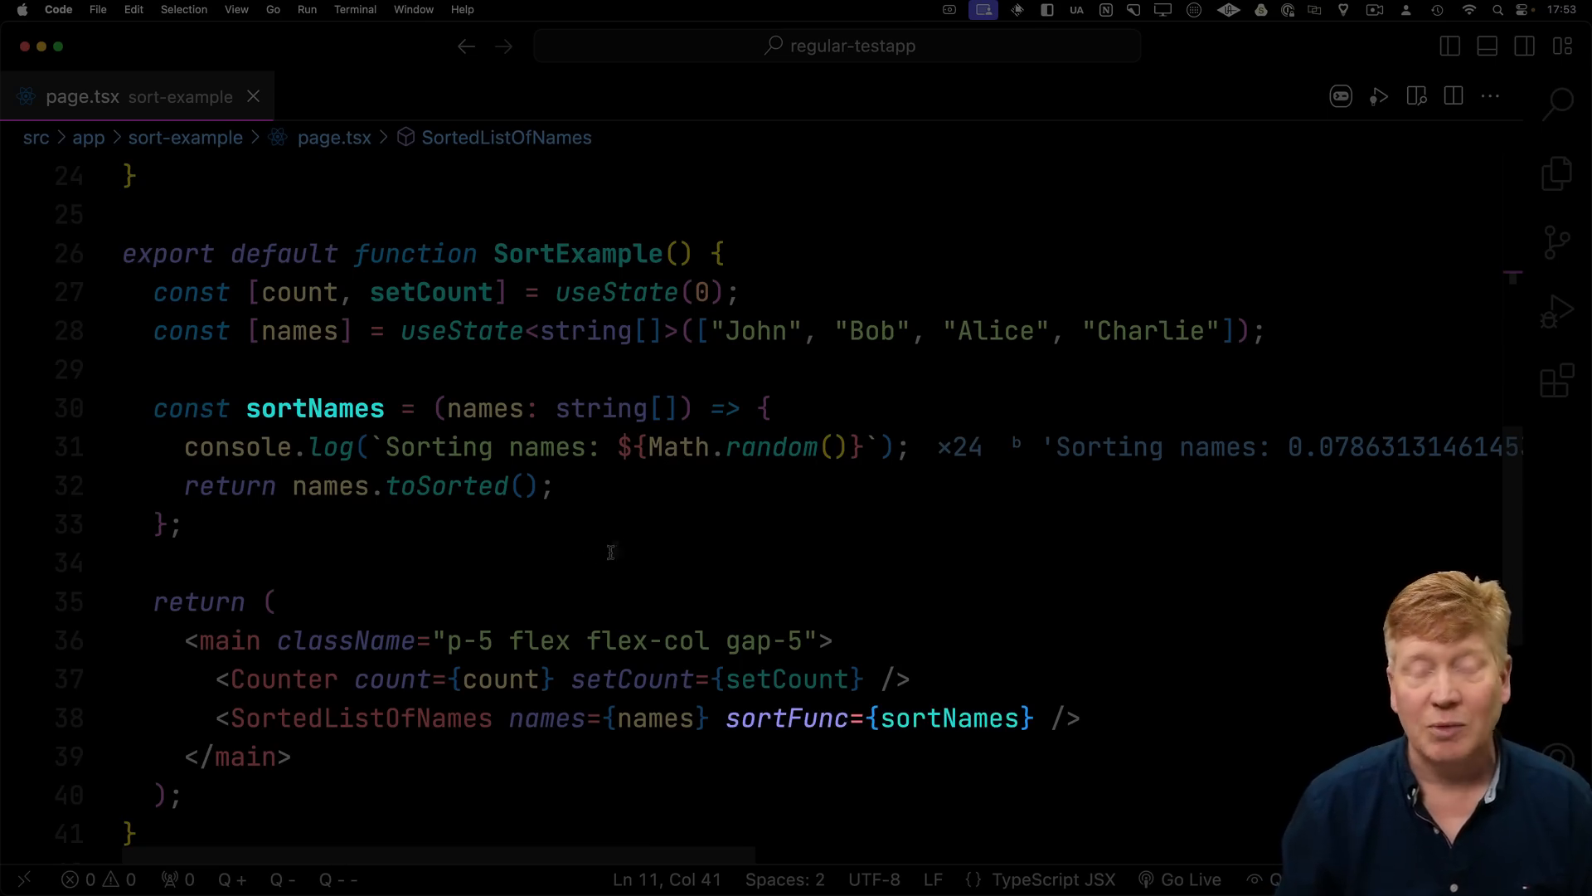
# - Wrap the sortNames arrow function in useCallback with an empty [] dependency list in page.tsx
pyautogui.write('useCallback(')
pyautogui.click(813, 524)
pyautogui.write(', [])')
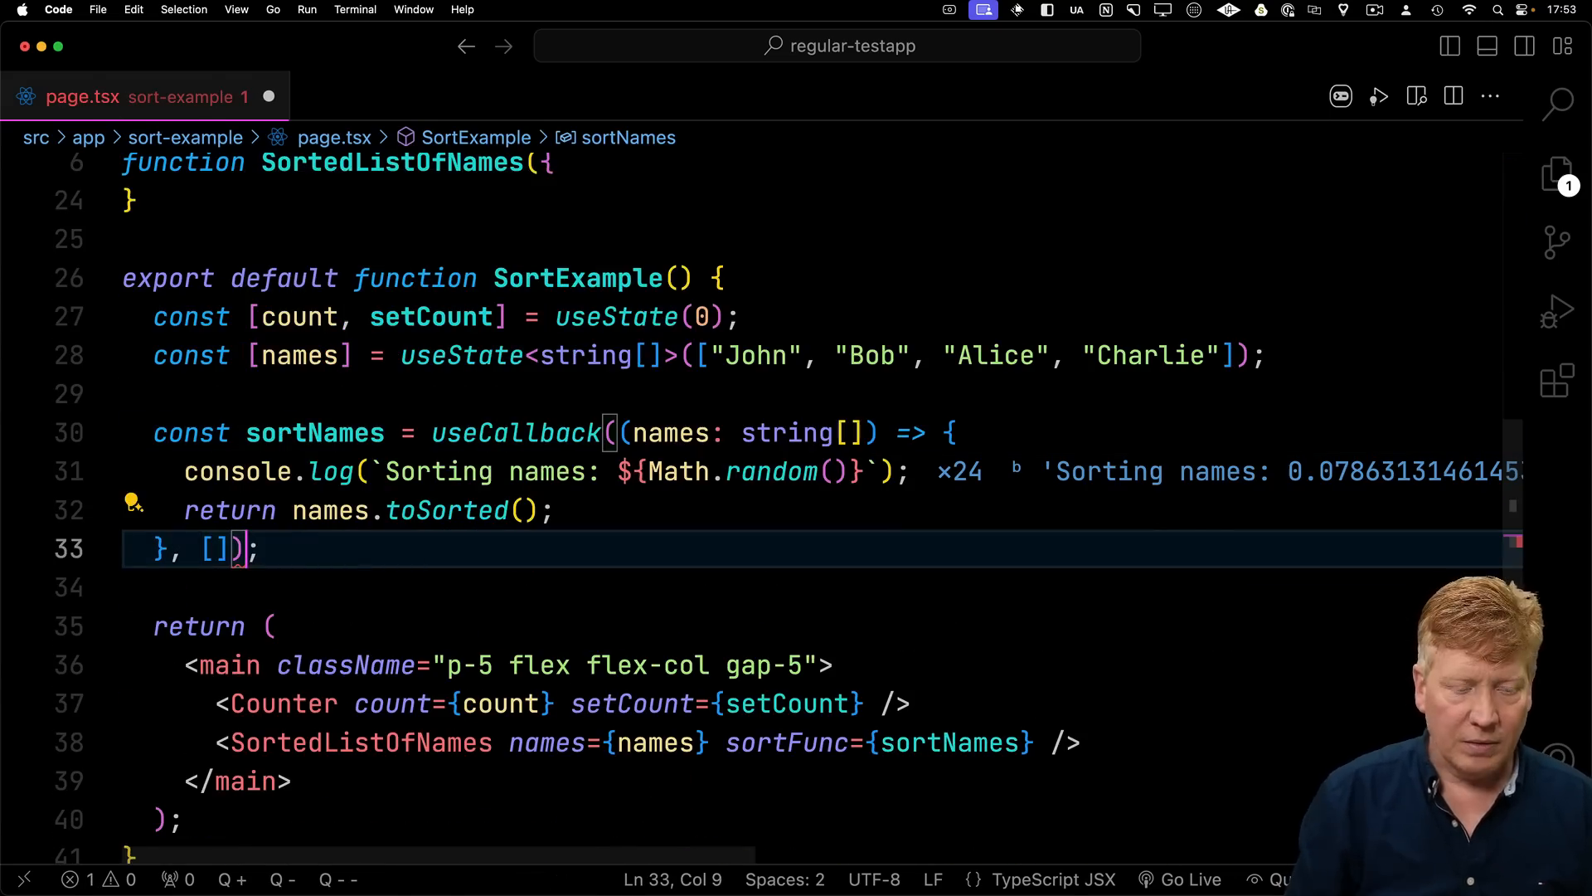
pyautogui.click(304, 587)
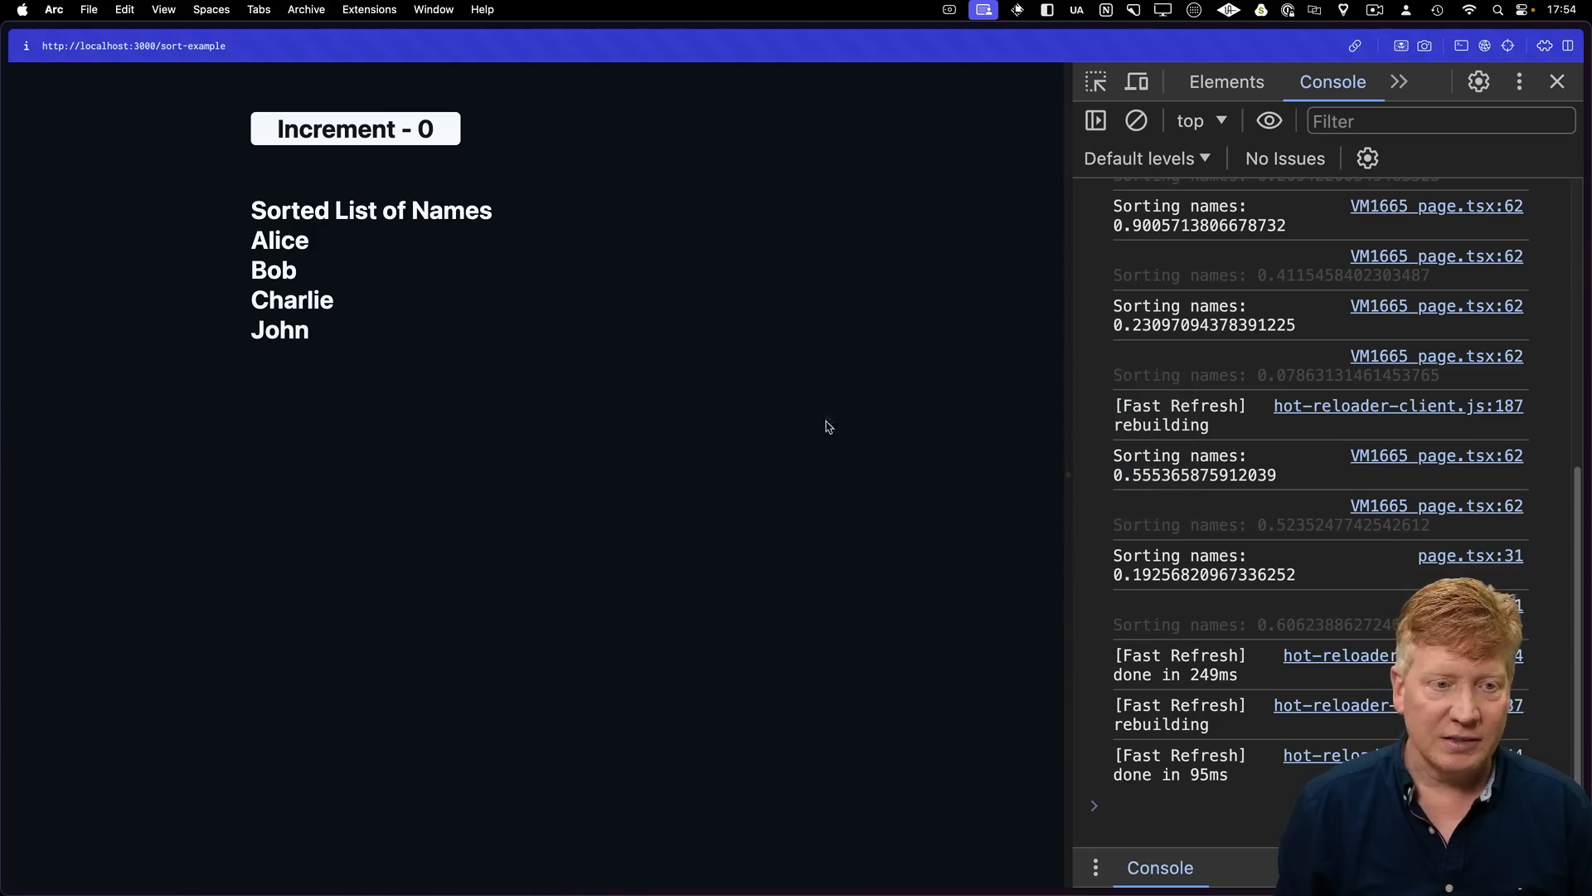
# - Increment the sort-example counter while checking the console logs the name sort only once
pyautogui.click(354, 129)
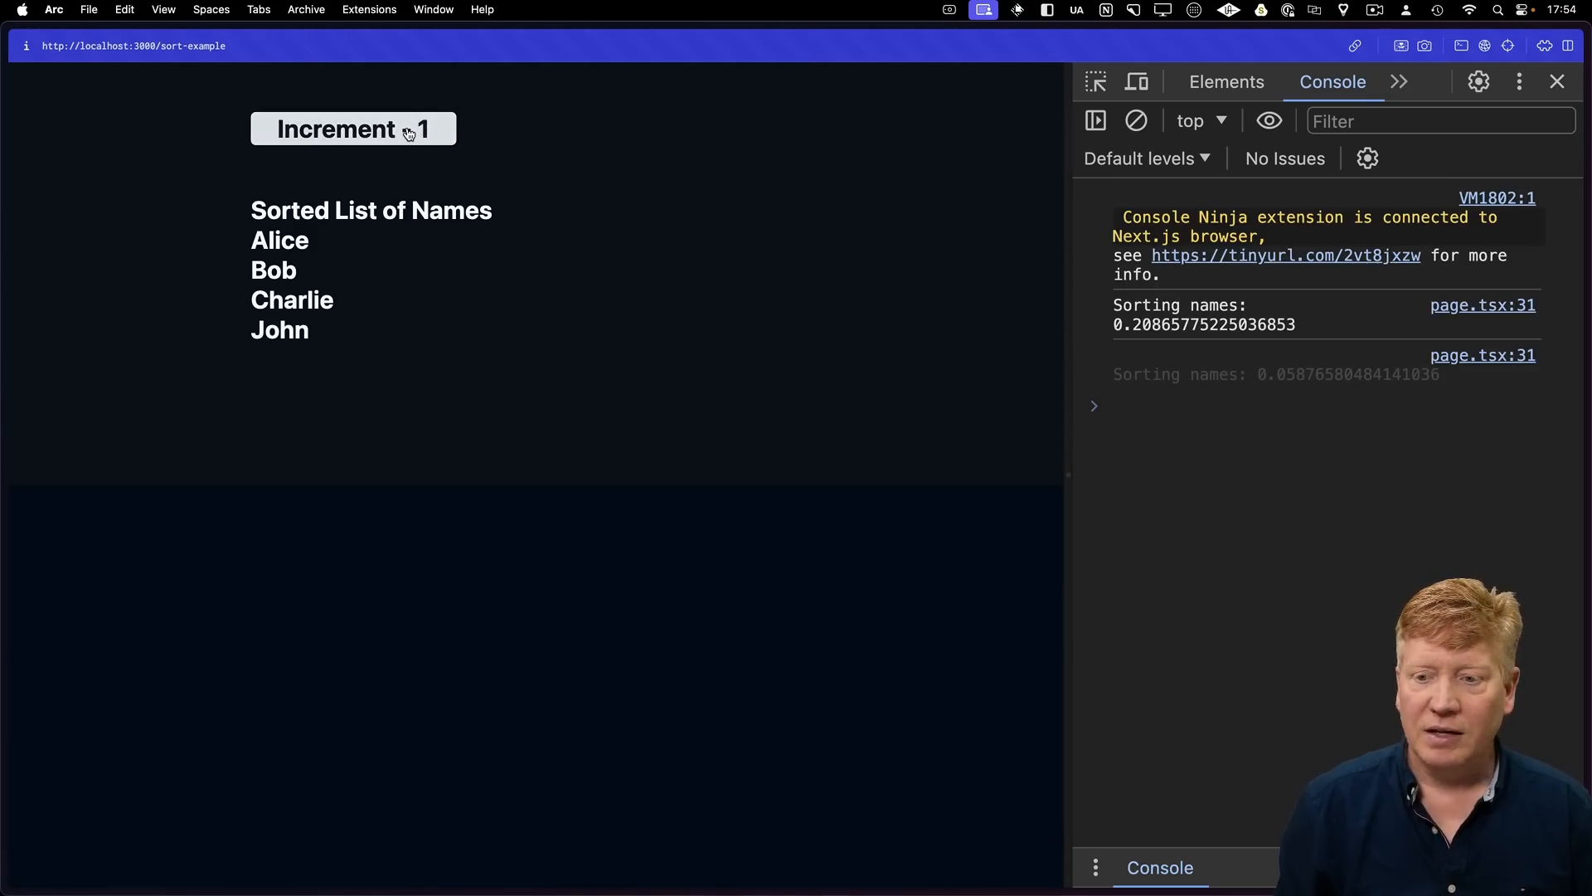
pyautogui.click(352, 130)
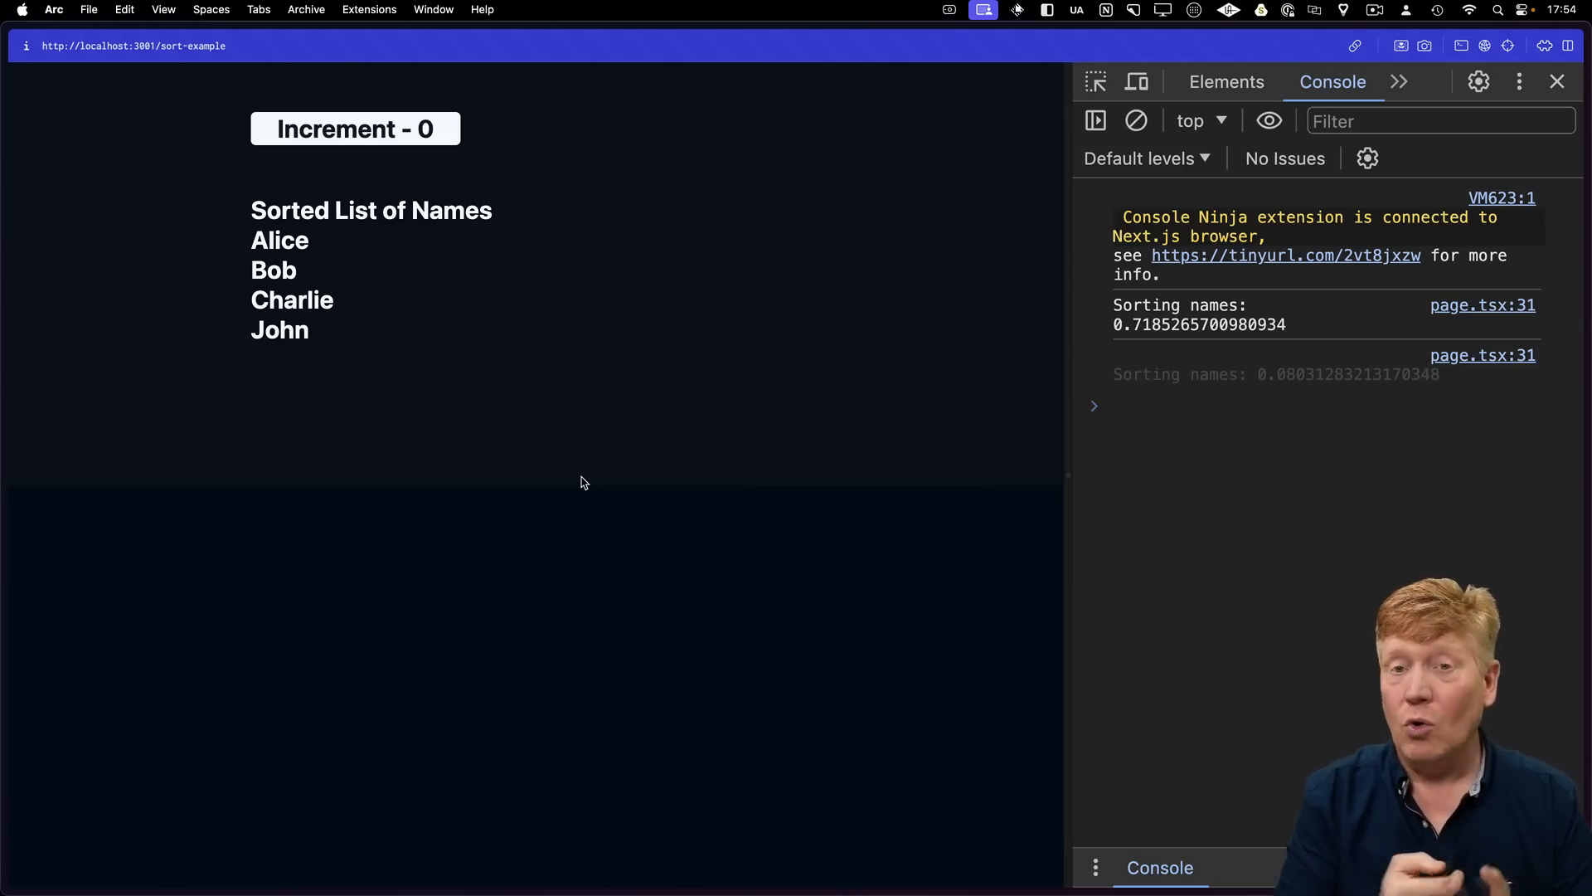
# - Focus the DevTools console, then increment the port 3001 counter twice without new sort logs
pyautogui.click(1219, 406)
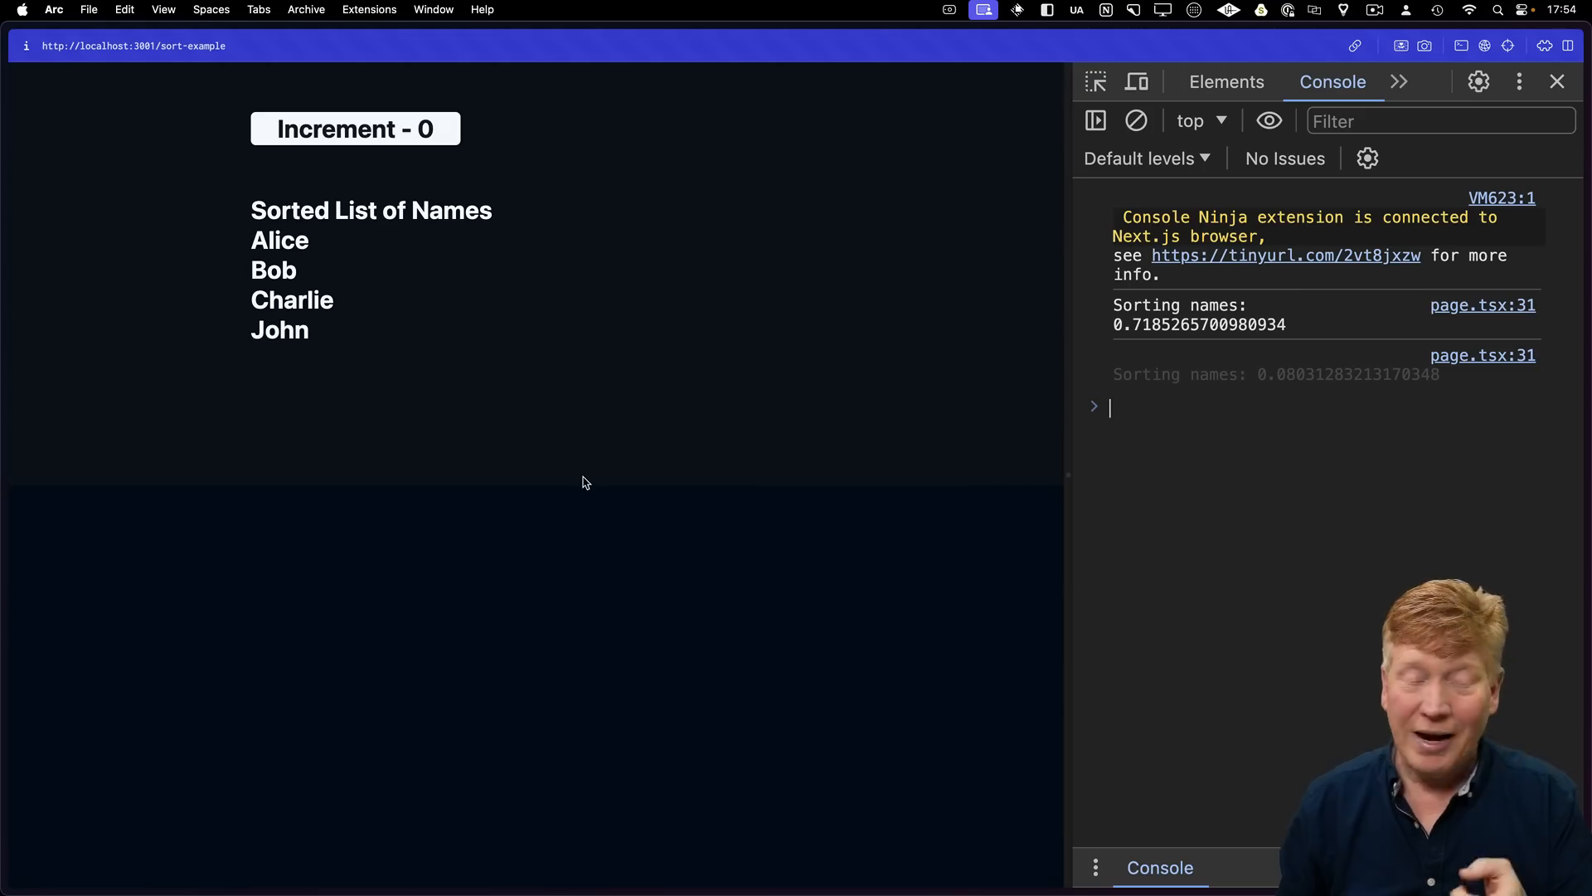
pyautogui.click(354, 128)
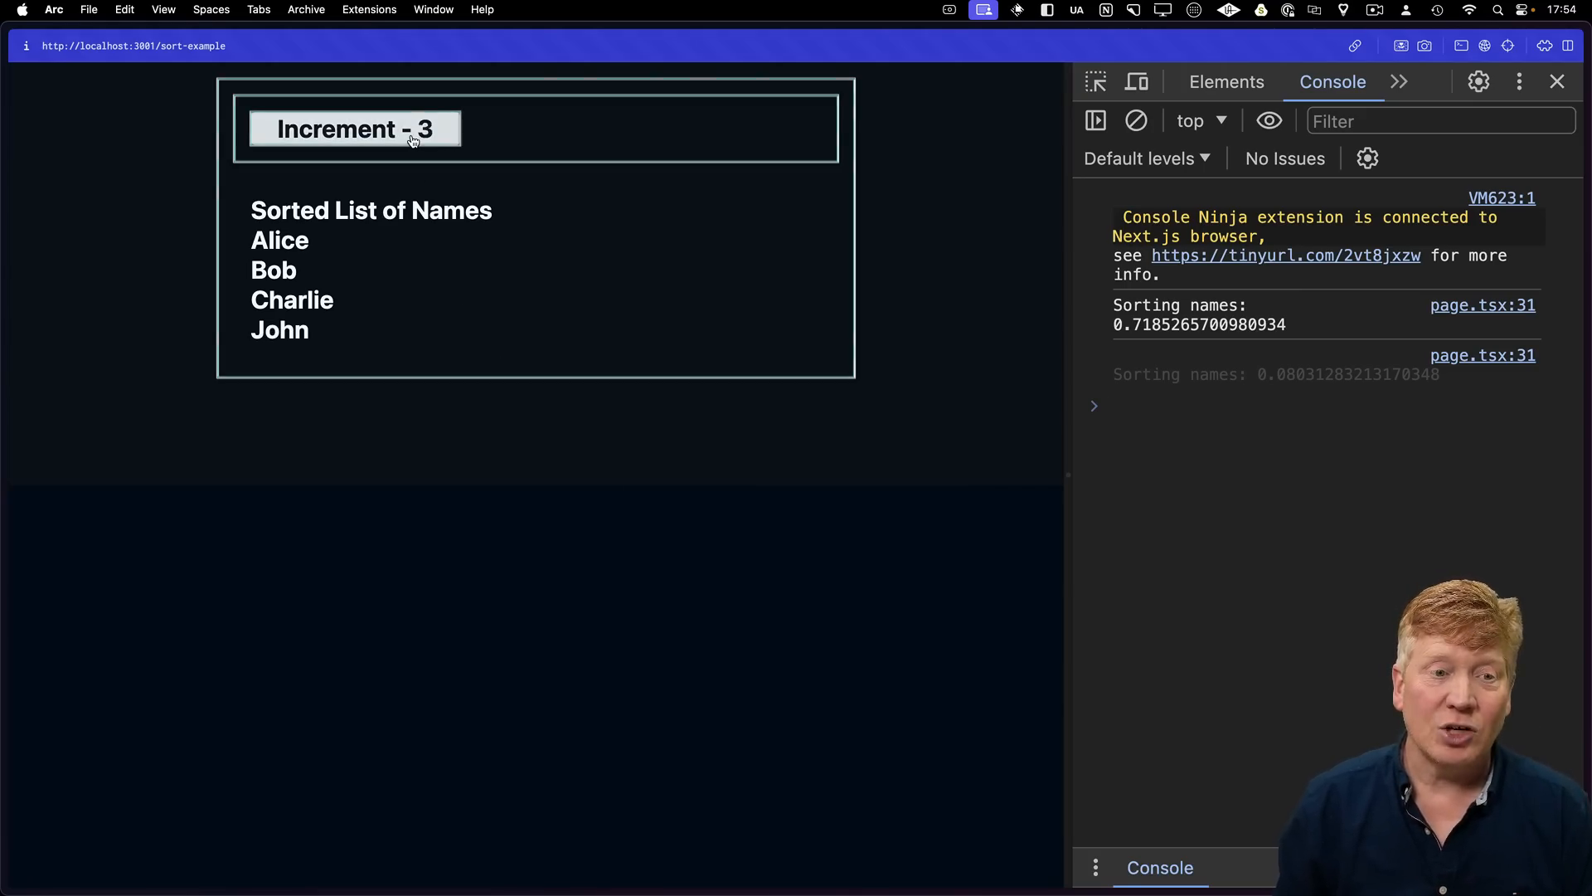
pyautogui.click(353, 128)
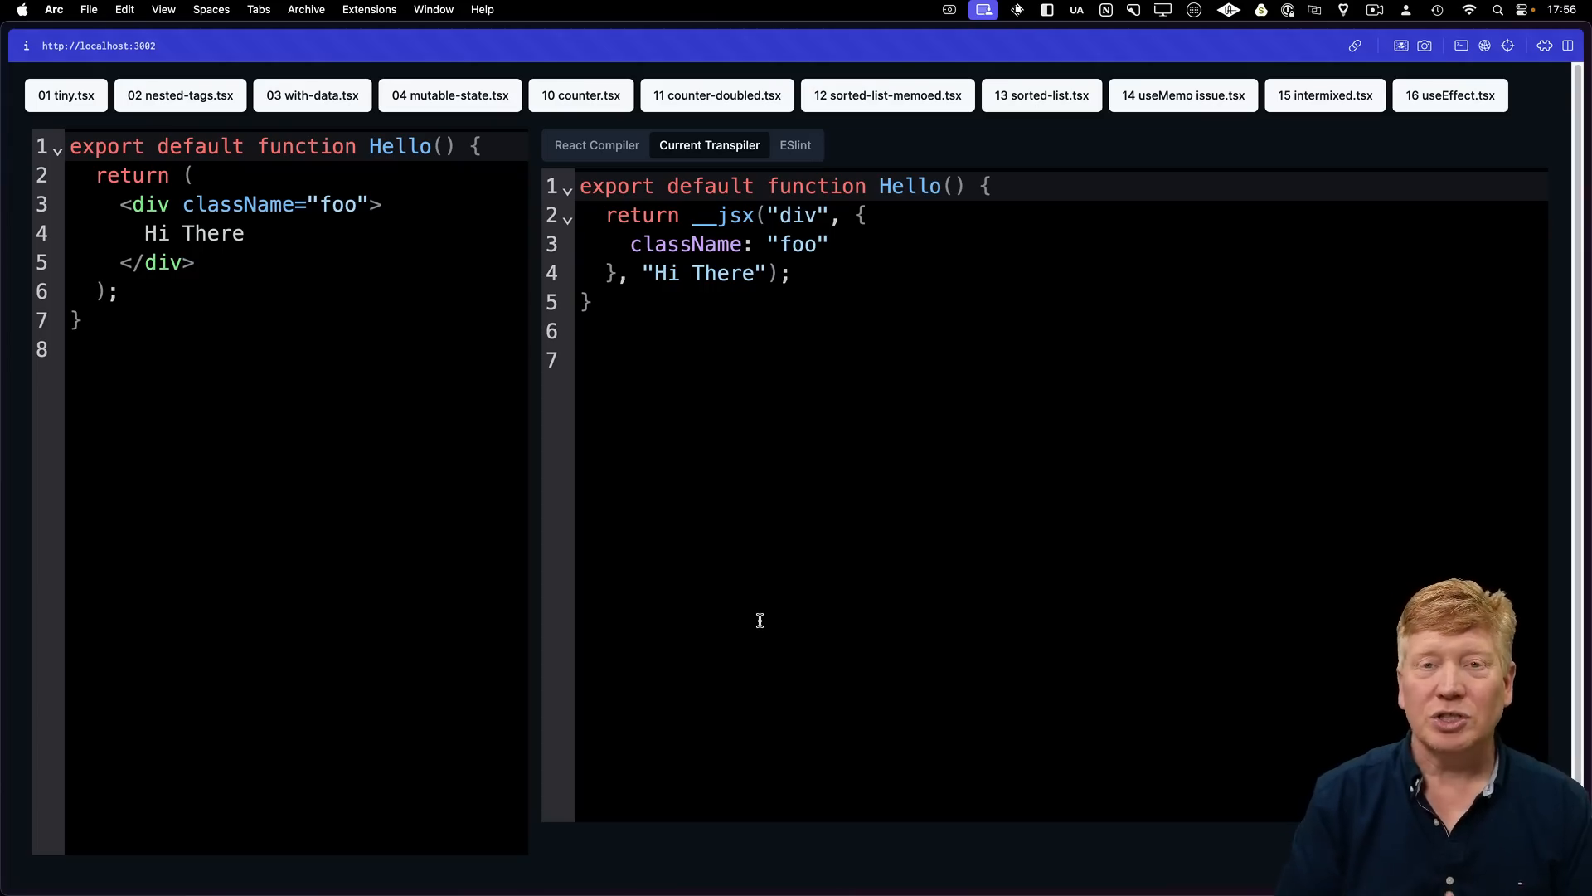
pyautogui.moveTo(416, 408)
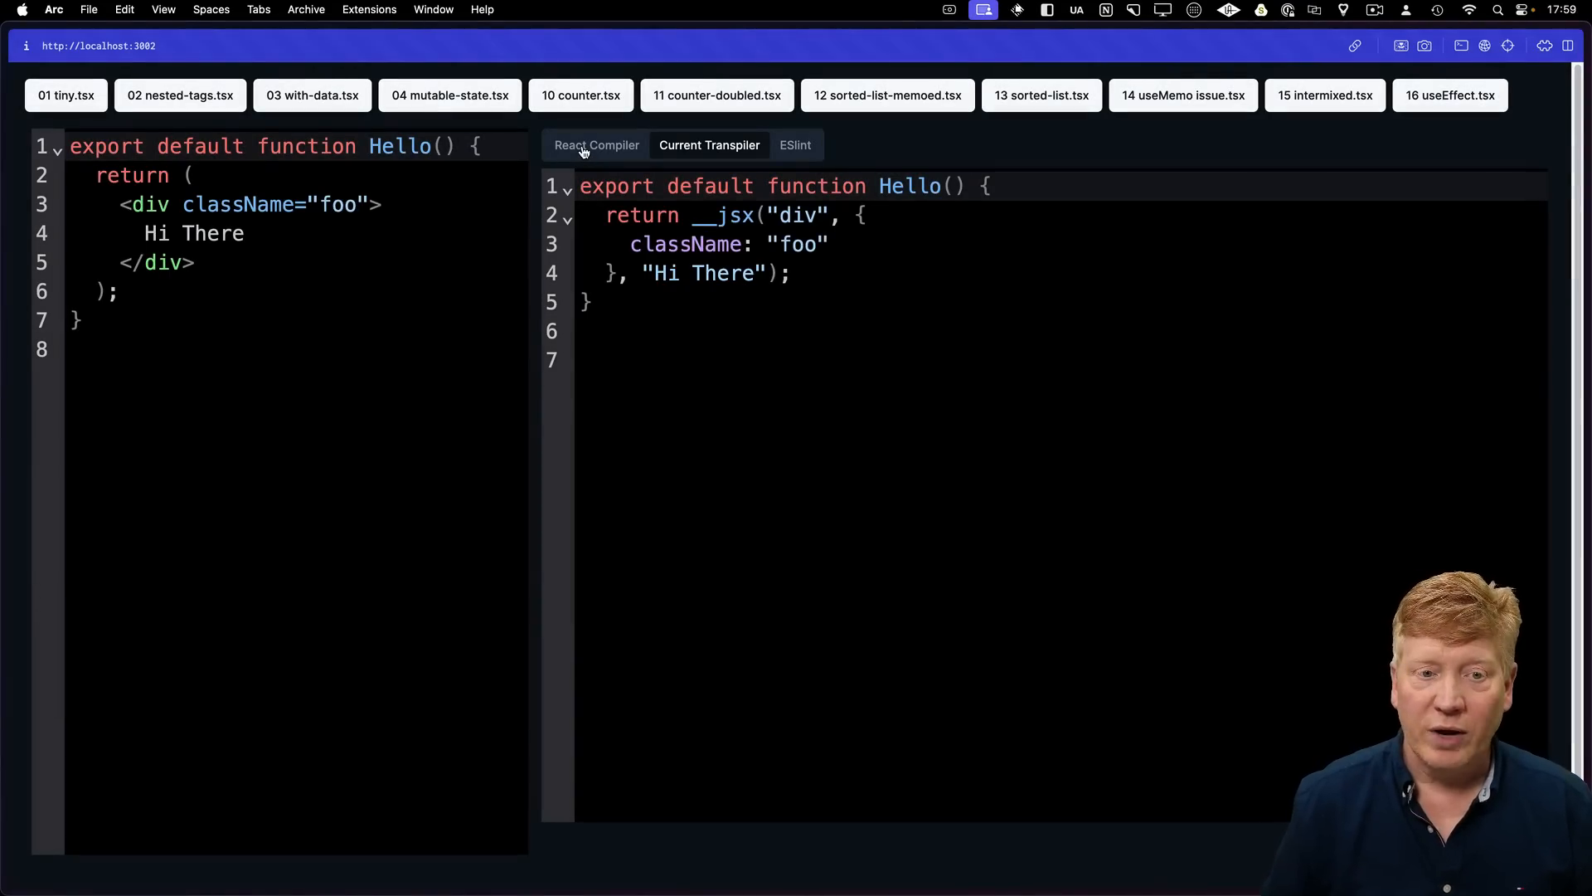
pyautogui.click(596, 144)
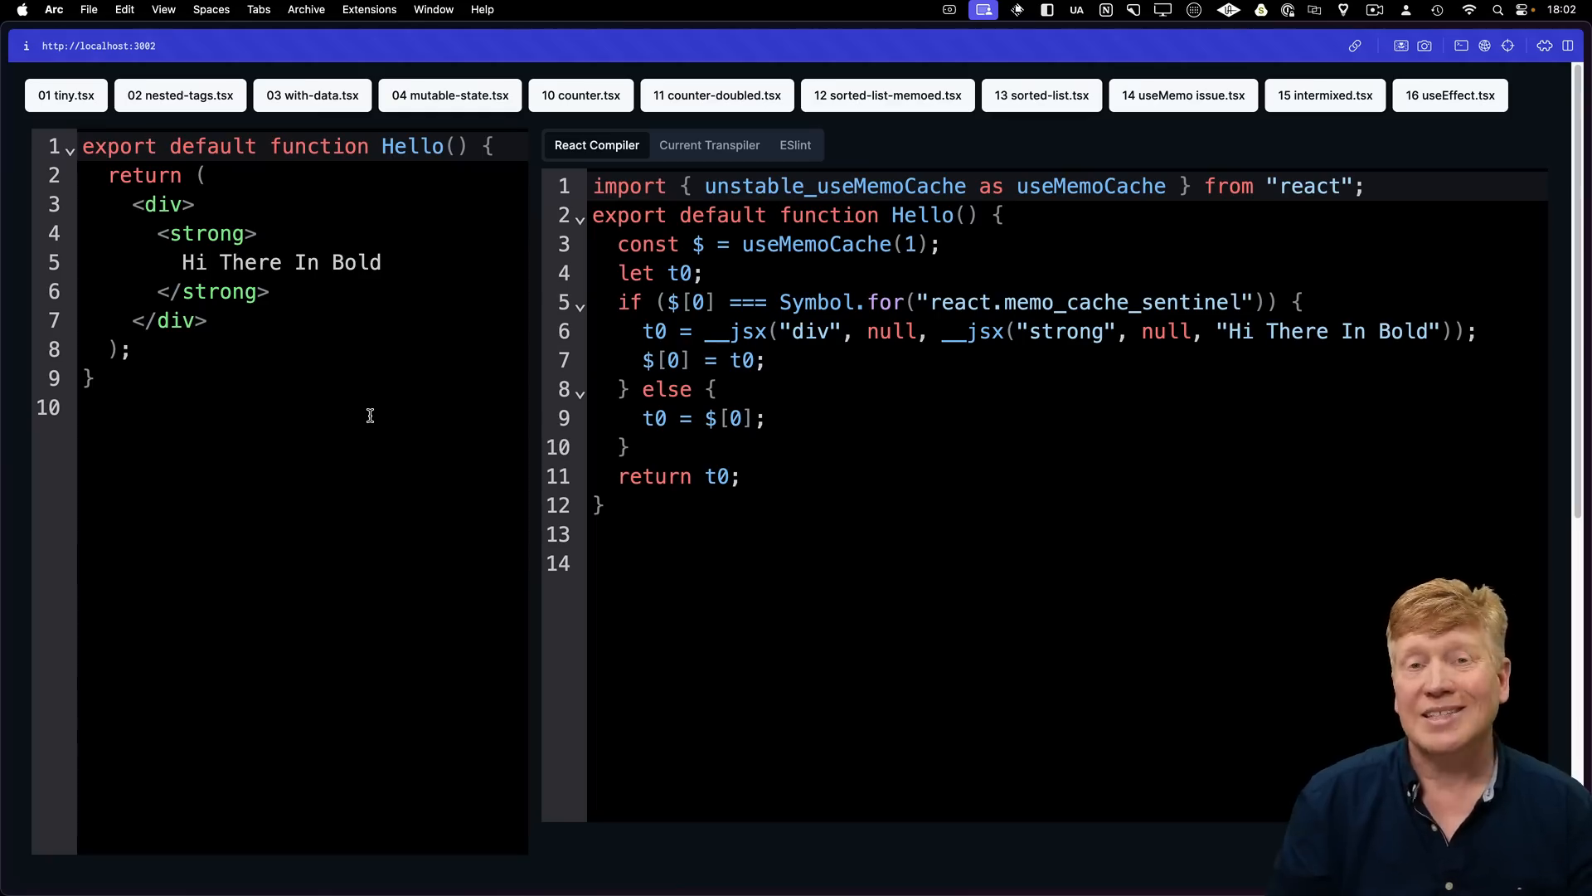
# - Load the '10 counter.tsx' useState Counter example and show its Current Transpiler output
pyautogui.click(311, 94)
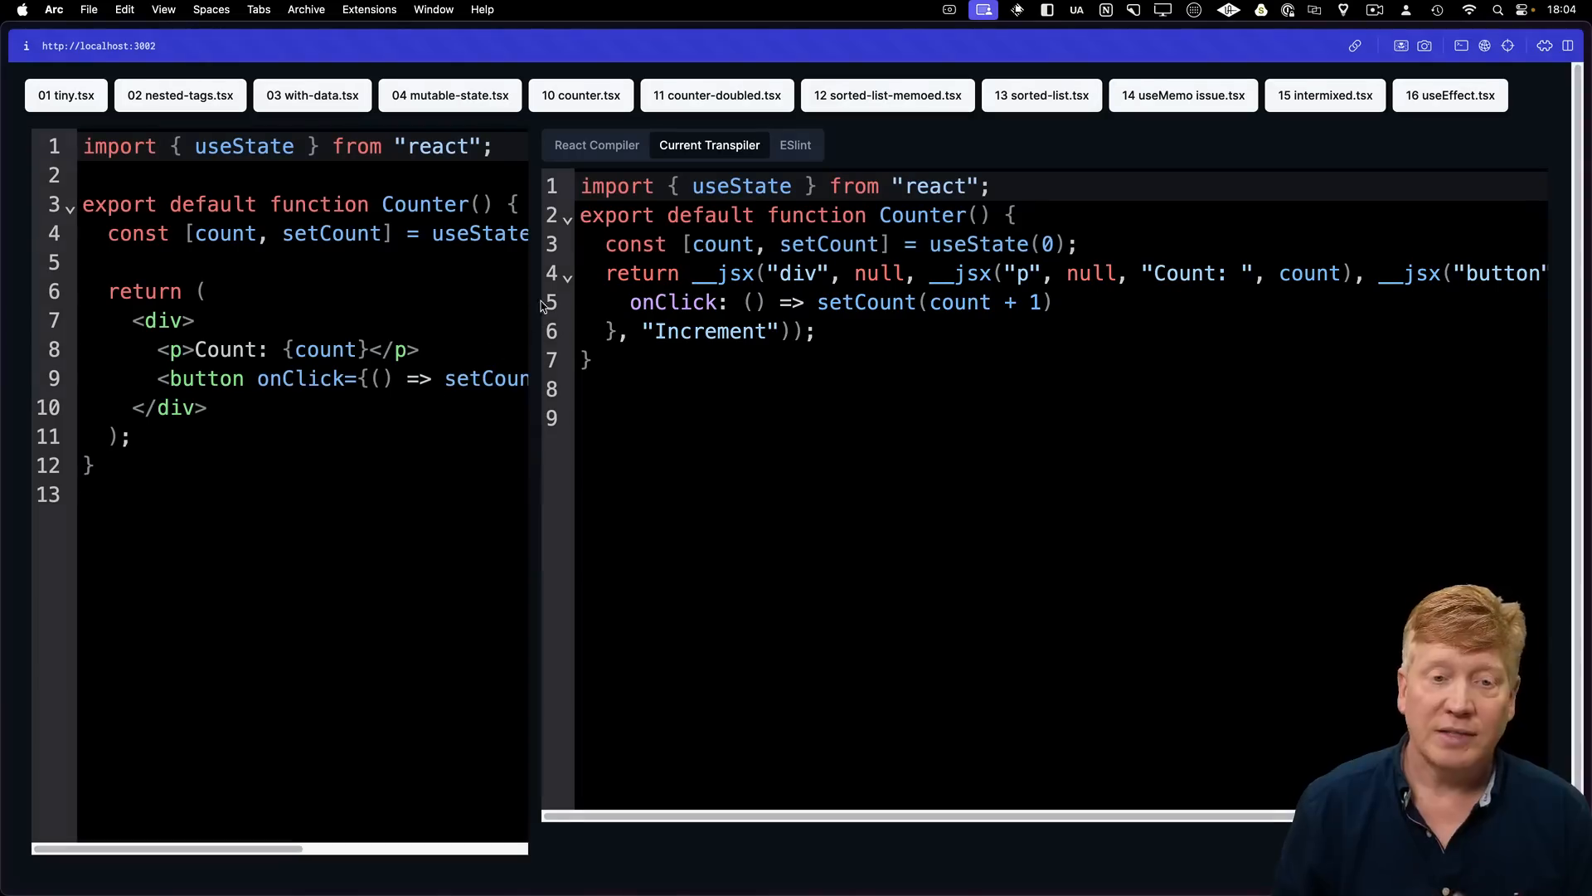
# - Show Counter's React Compiler output, with memo slots keyed on count
pyautogui.click(597, 144)
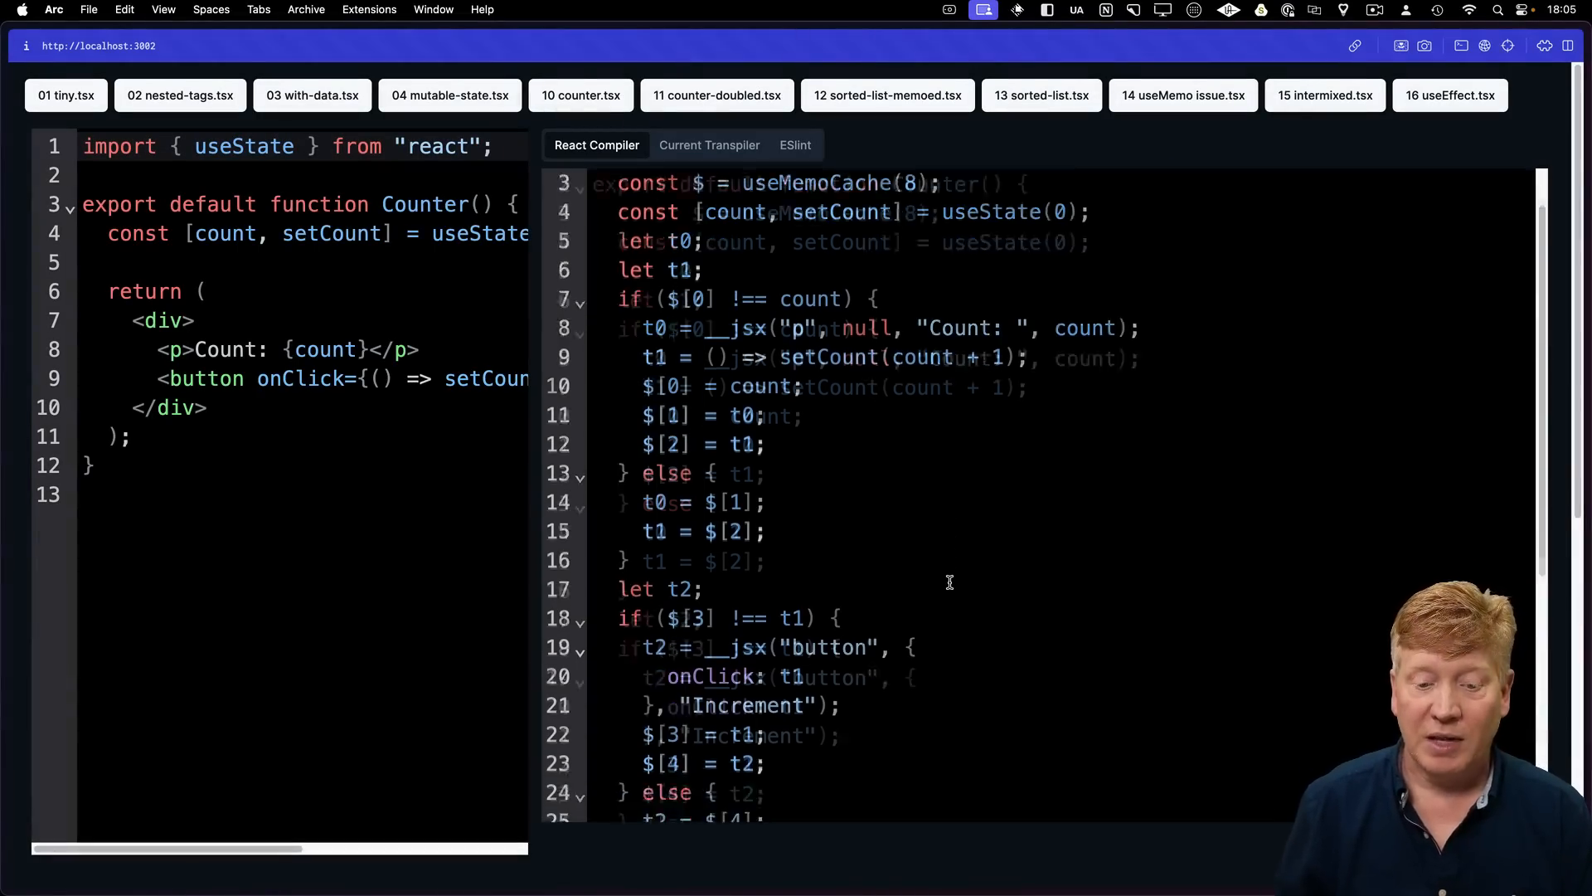
pyautogui.scroll(-3)
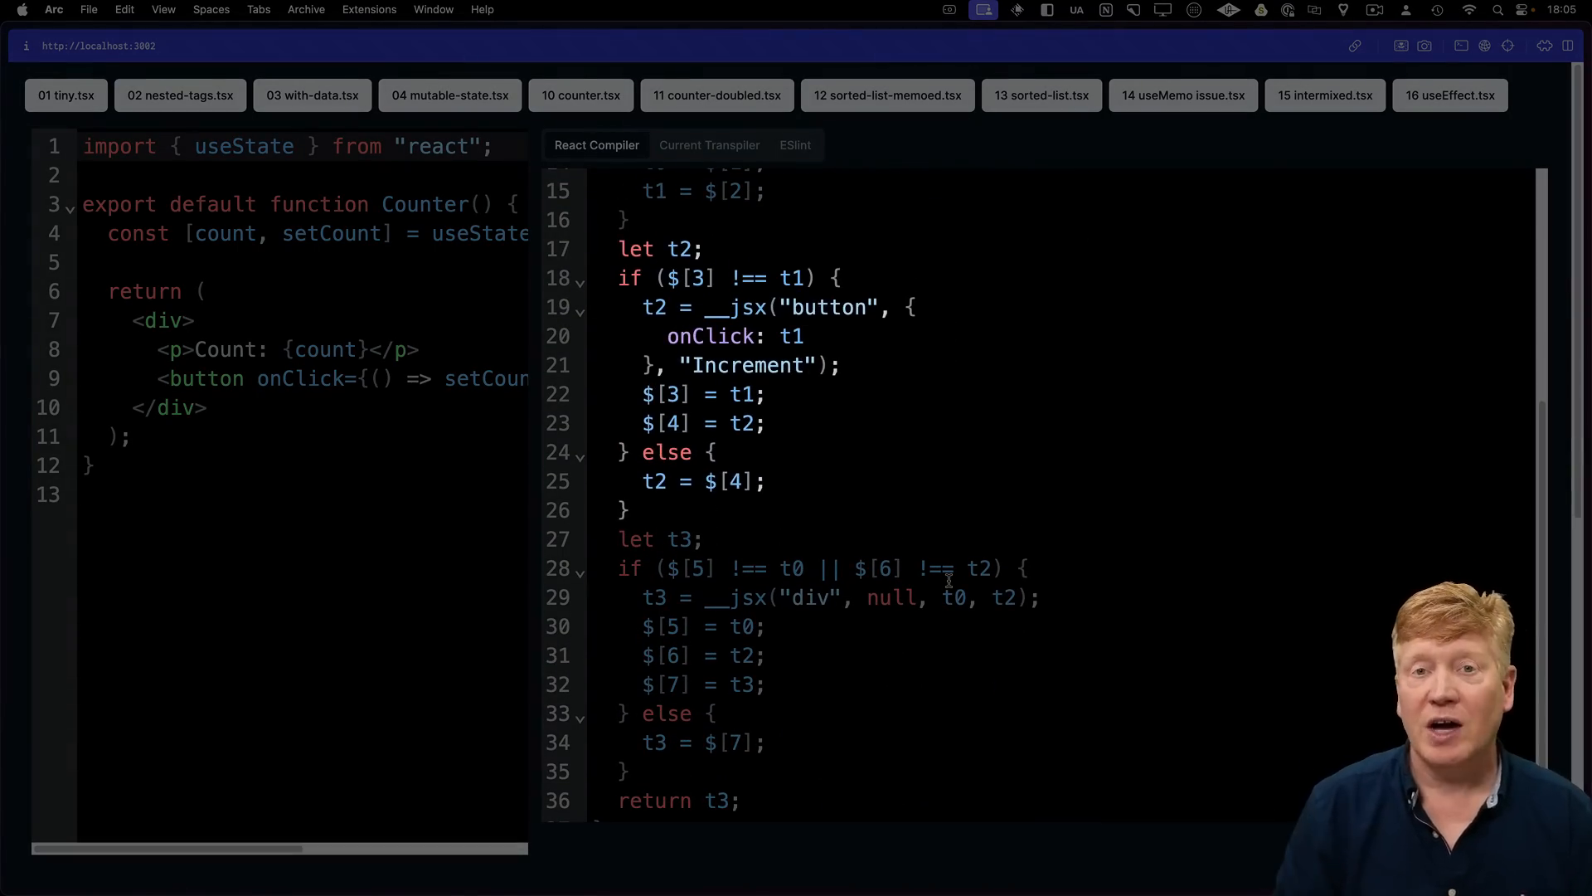
pyautogui.scroll(-3)
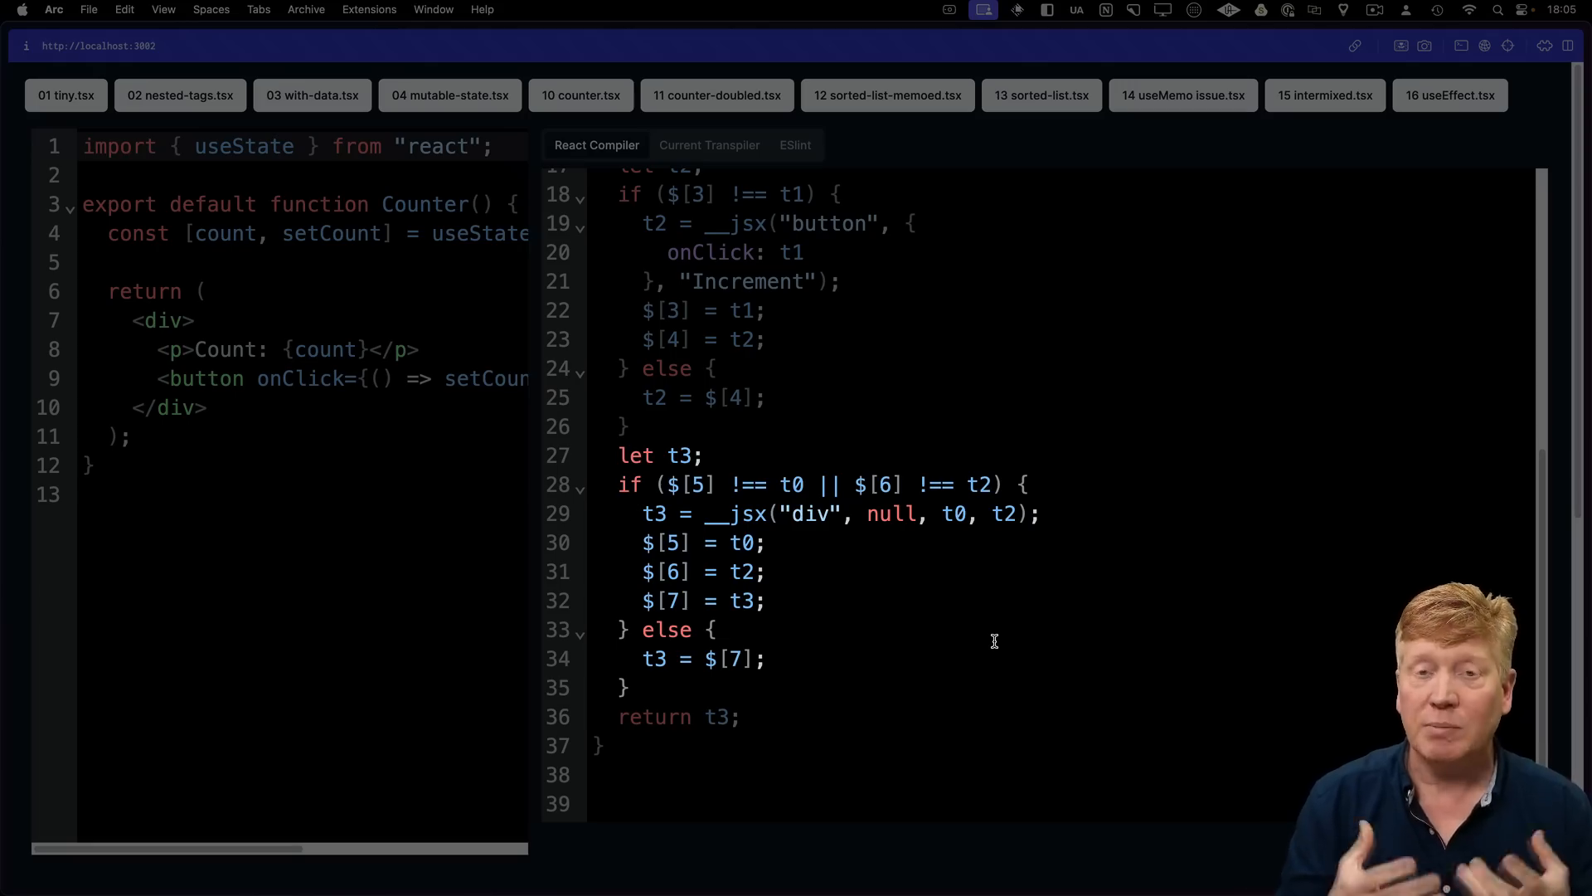
pyautogui.scroll(3)
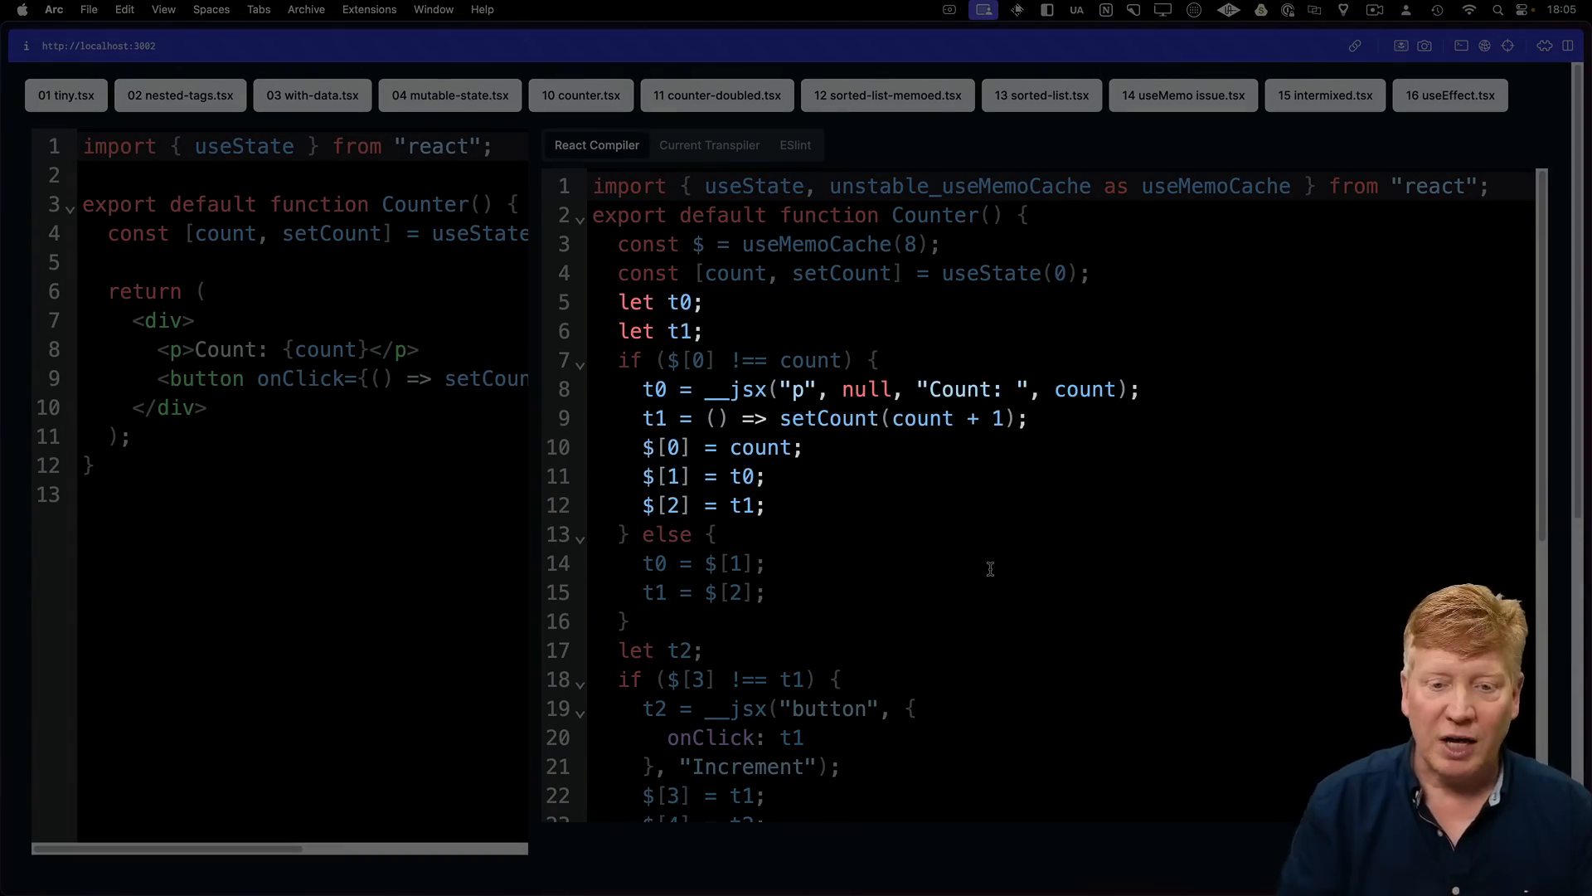
pyautogui.scroll(-3)
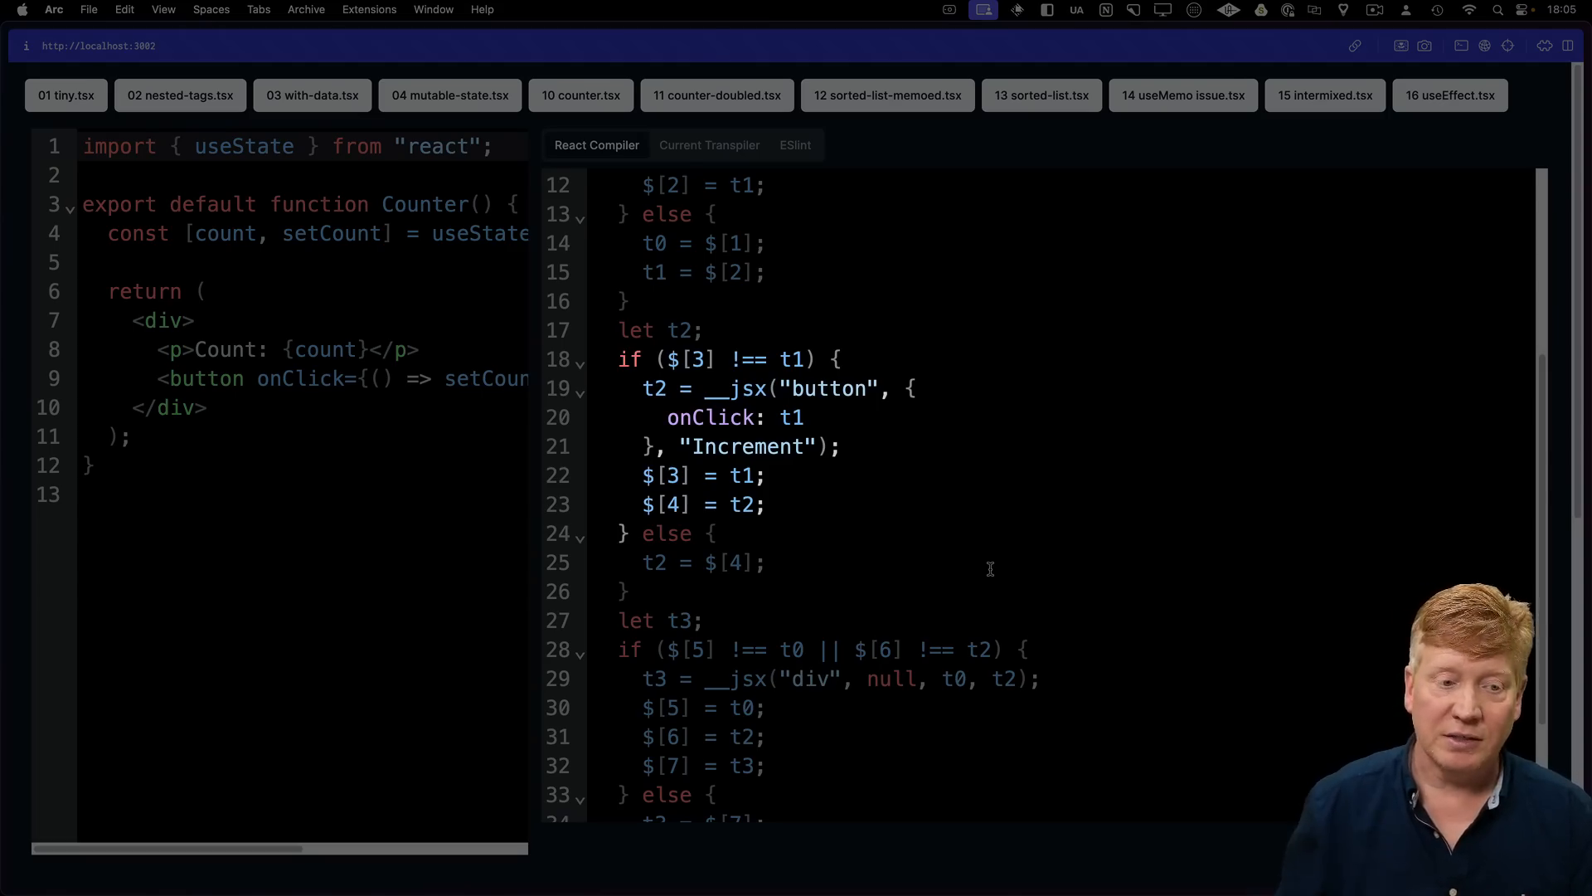
pyautogui.scroll(-3)
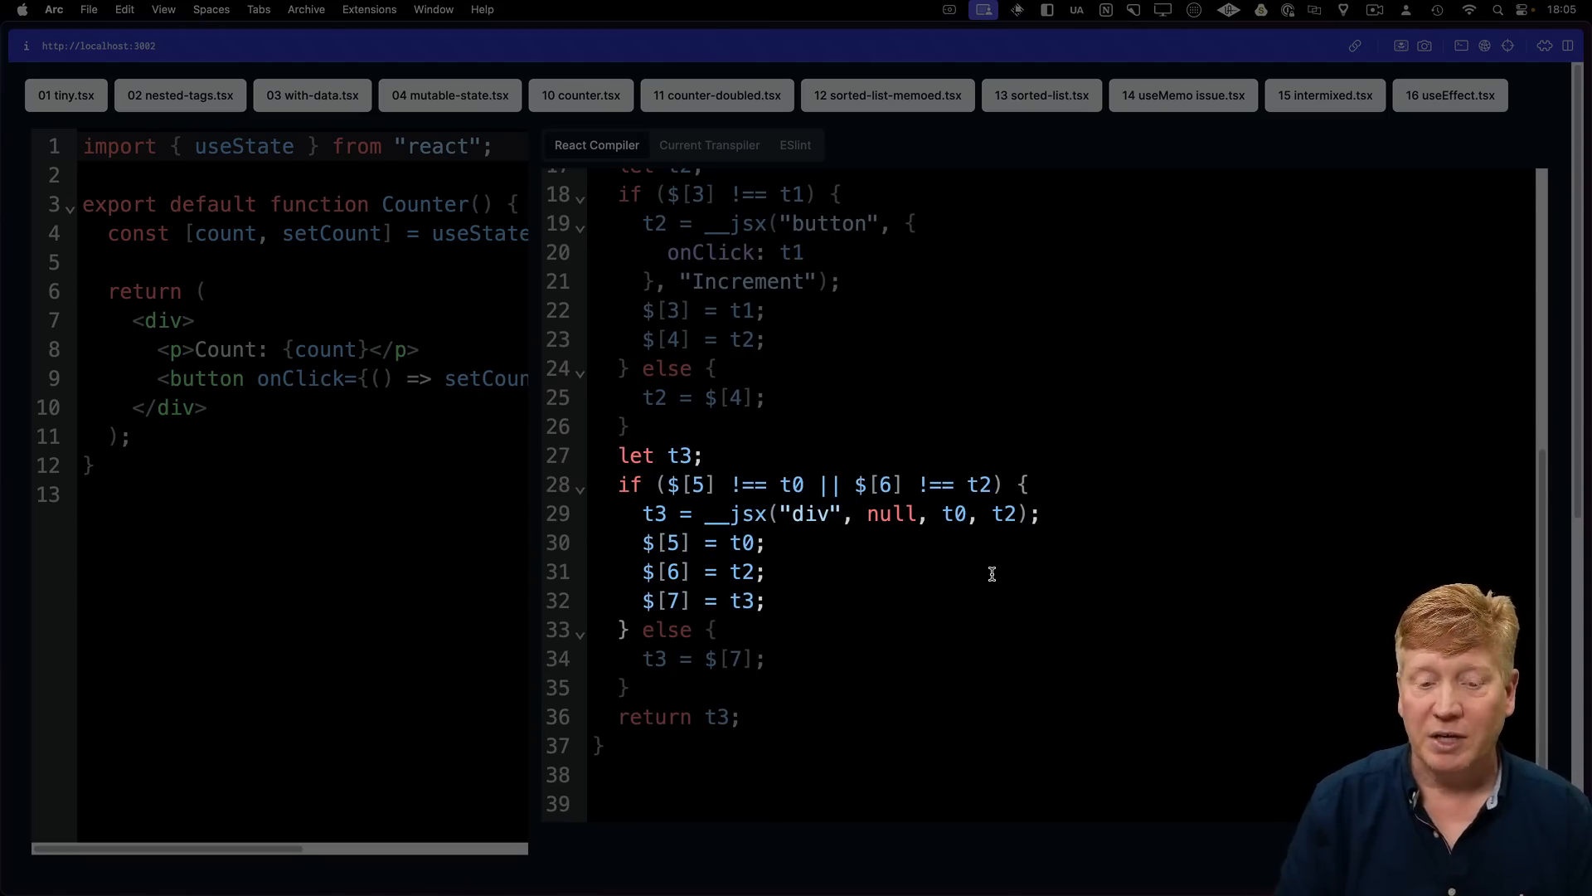
pyautogui.click(709, 145)
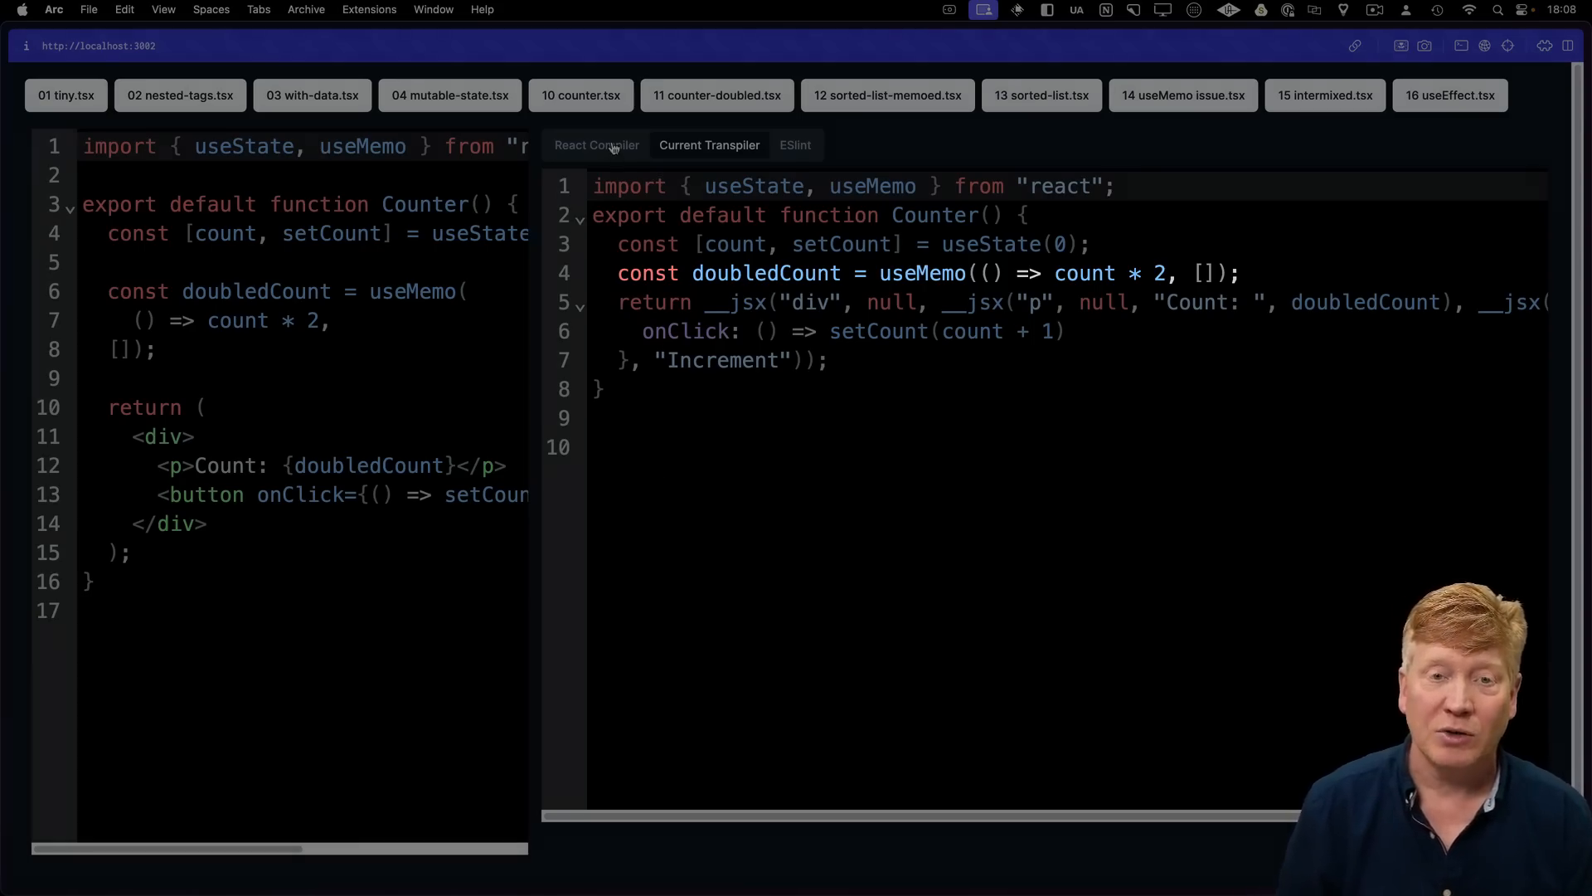
# - Show the counter-doubled React Compiler output, inlining doubledCount as count * 2
pyautogui.click(596, 145)
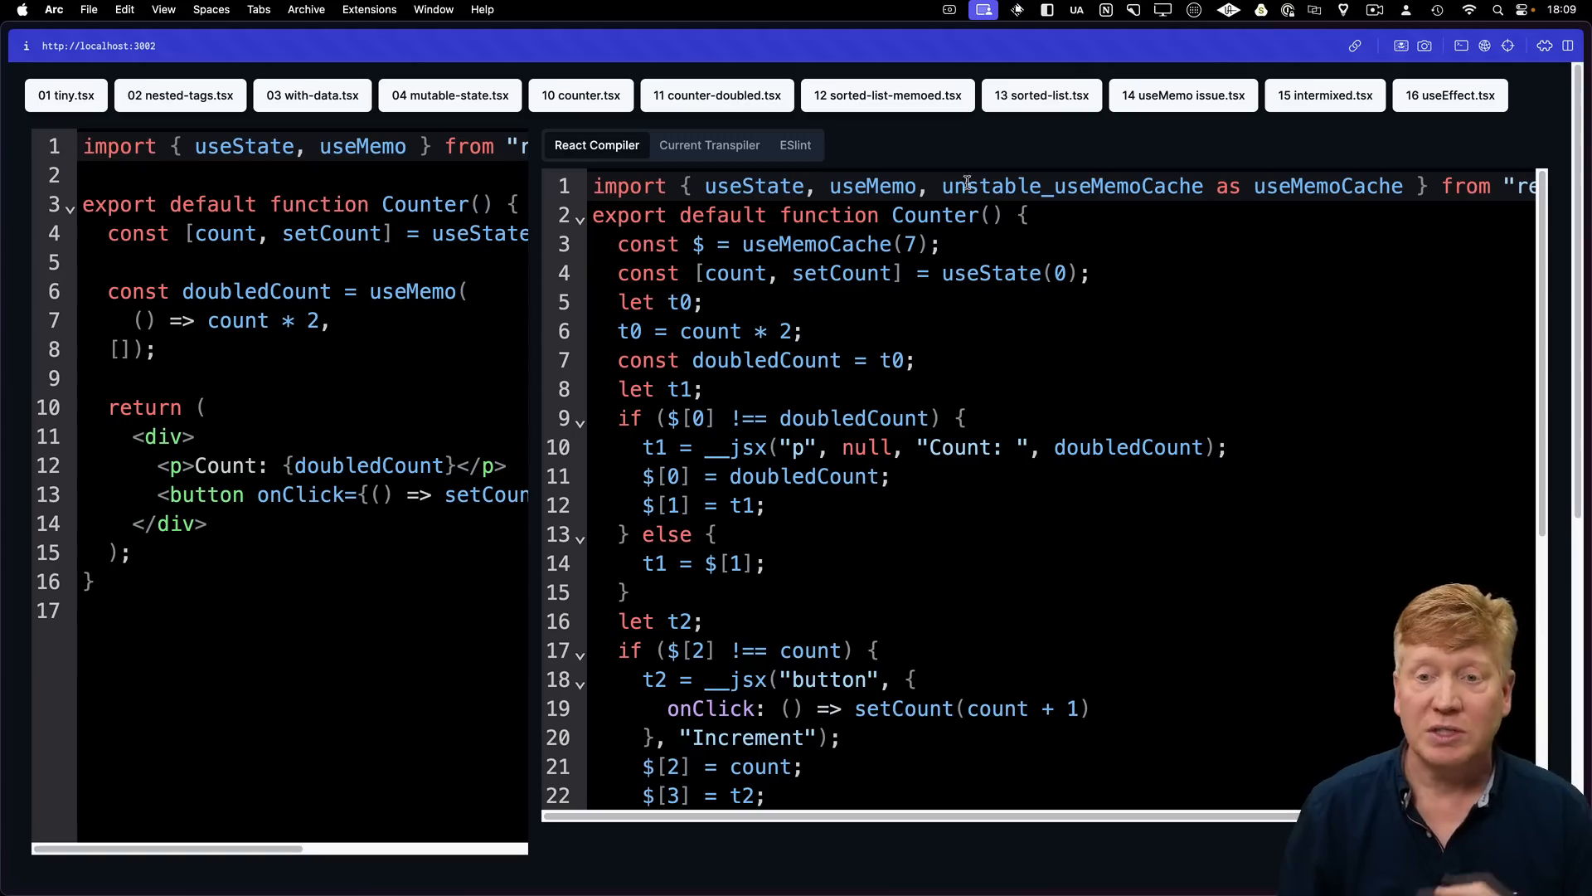
# - Load the SortedList example, which sets state inside useMemo, in its plain transpiled form
pyautogui.click(709, 144)
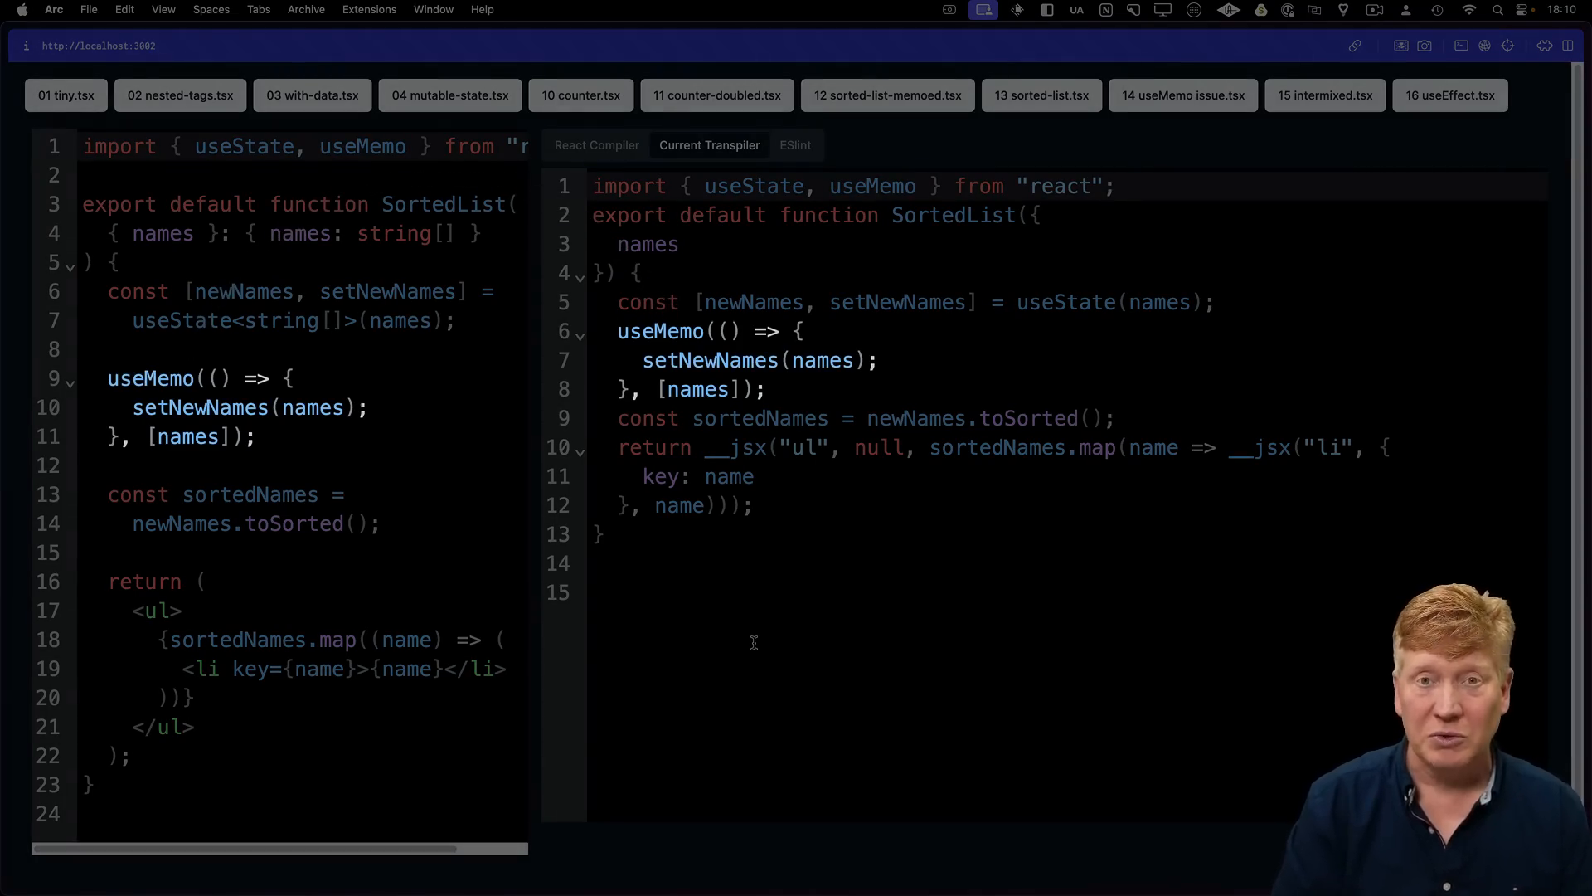
# - Recheck counter-doubled.tsx's React Compiler output, then reload SortedList to see it left unoptimised
pyautogui.click(716, 95)
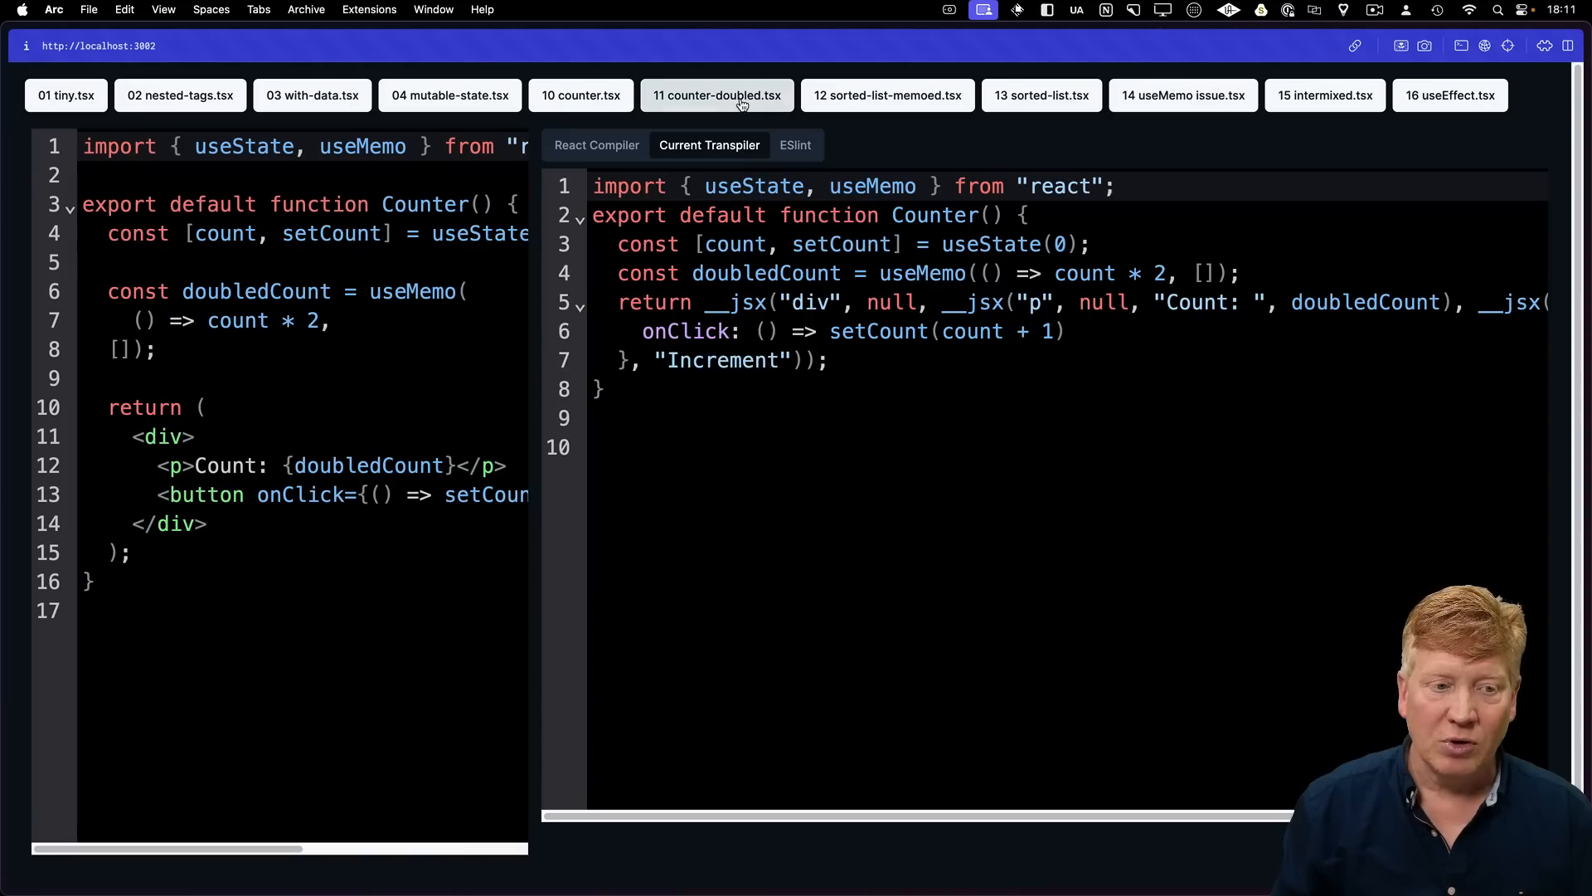
pyautogui.click(596, 144)
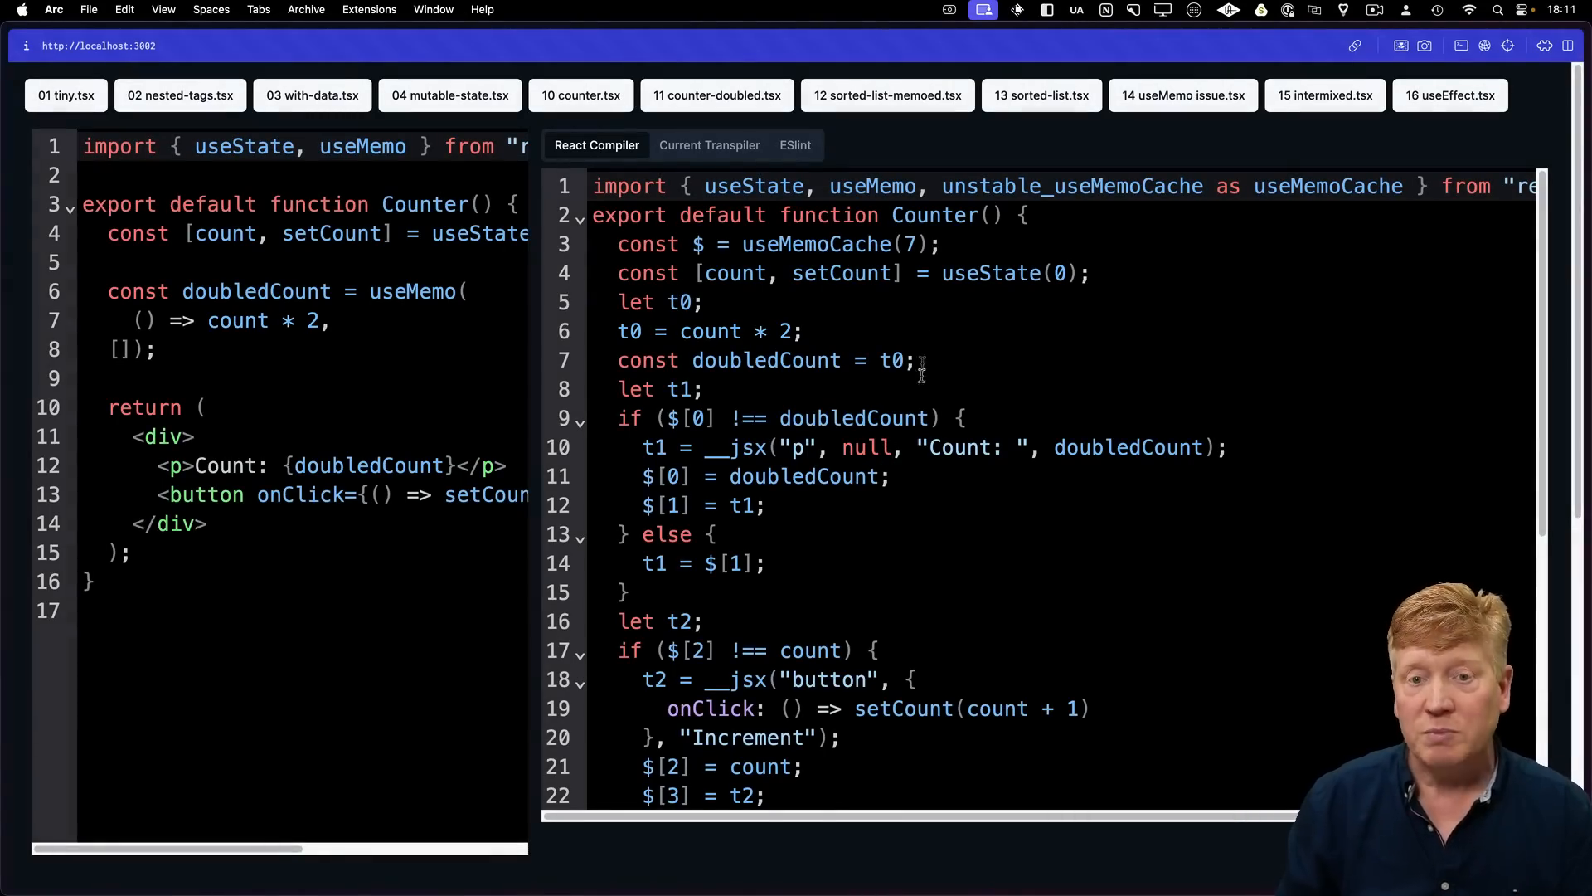
pyautogui.click(1182, 95)
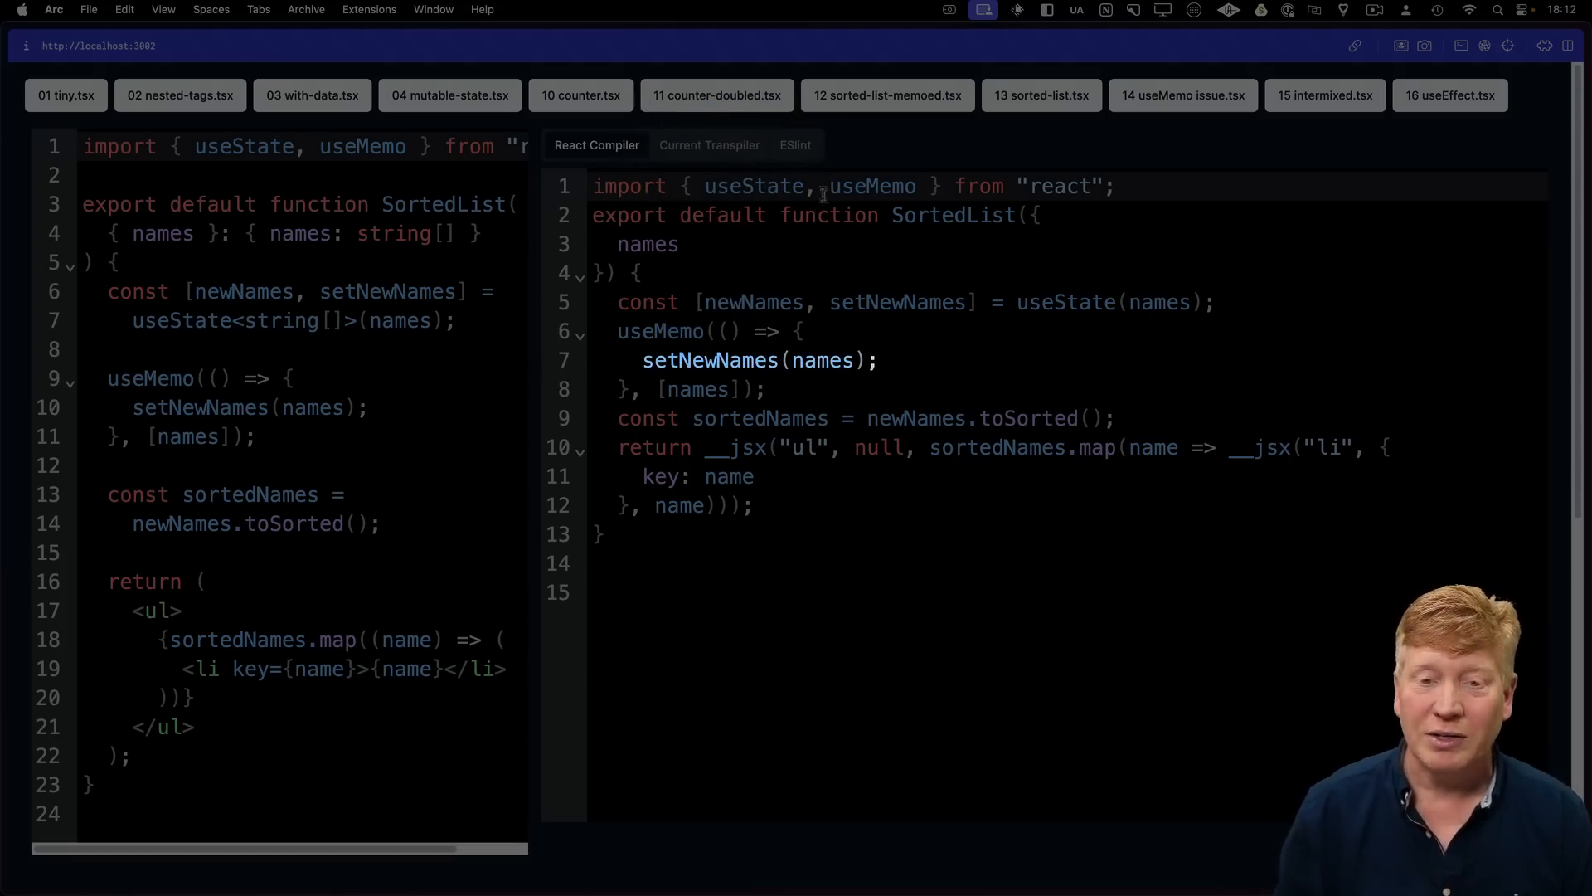
pyautogui.click(795, 145)
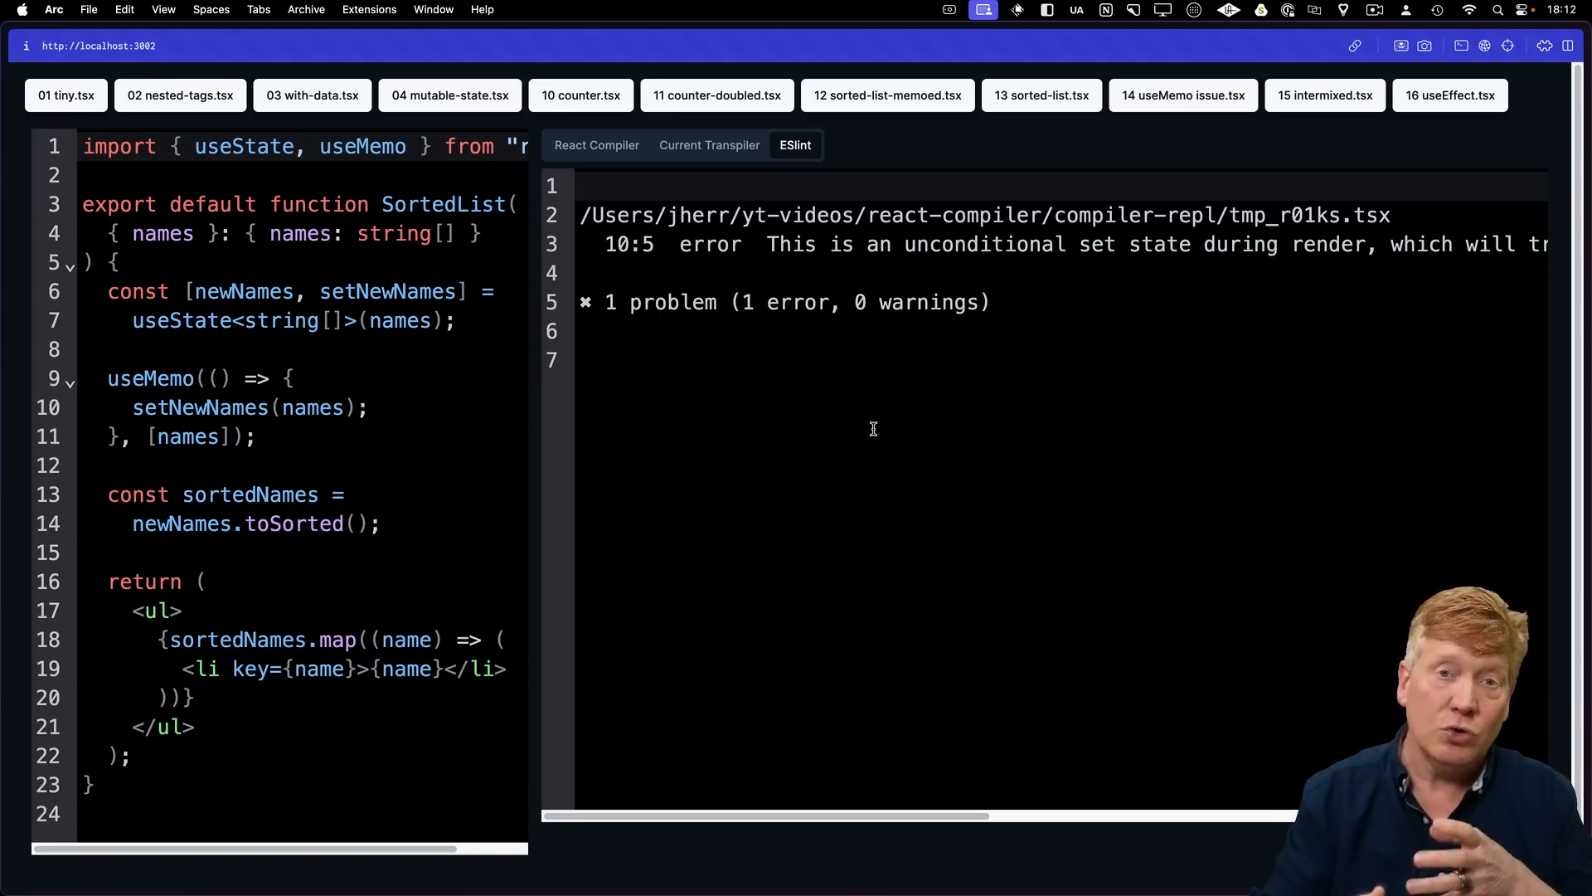
pyautogui.moveTo(822, 200)
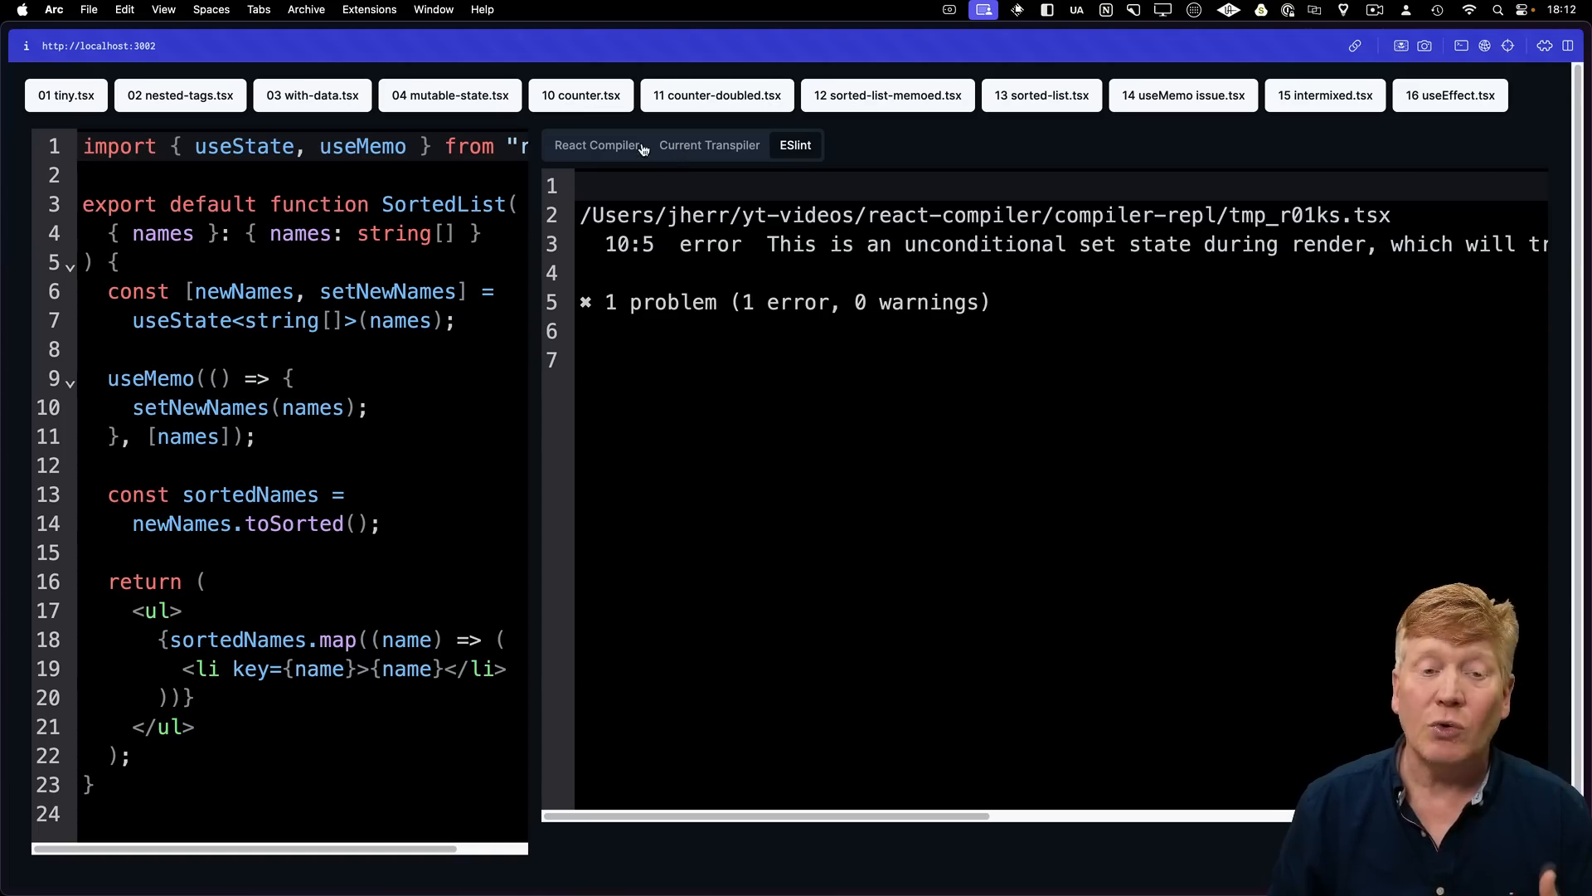
pyautogui.click(596, 144)
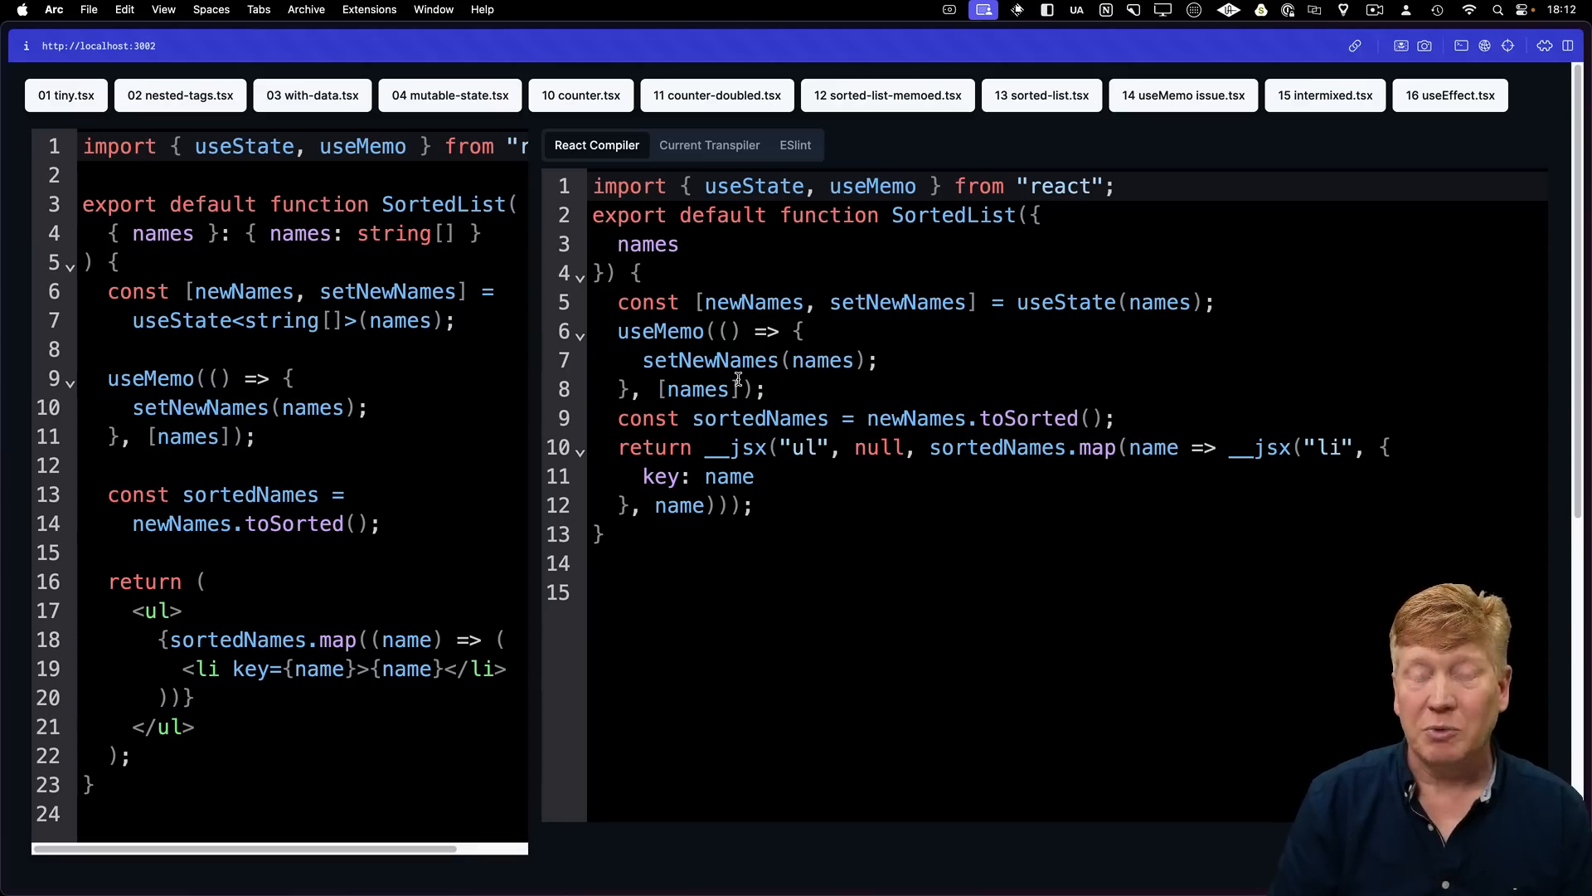
pyautogui.moveTo(1270, 182)
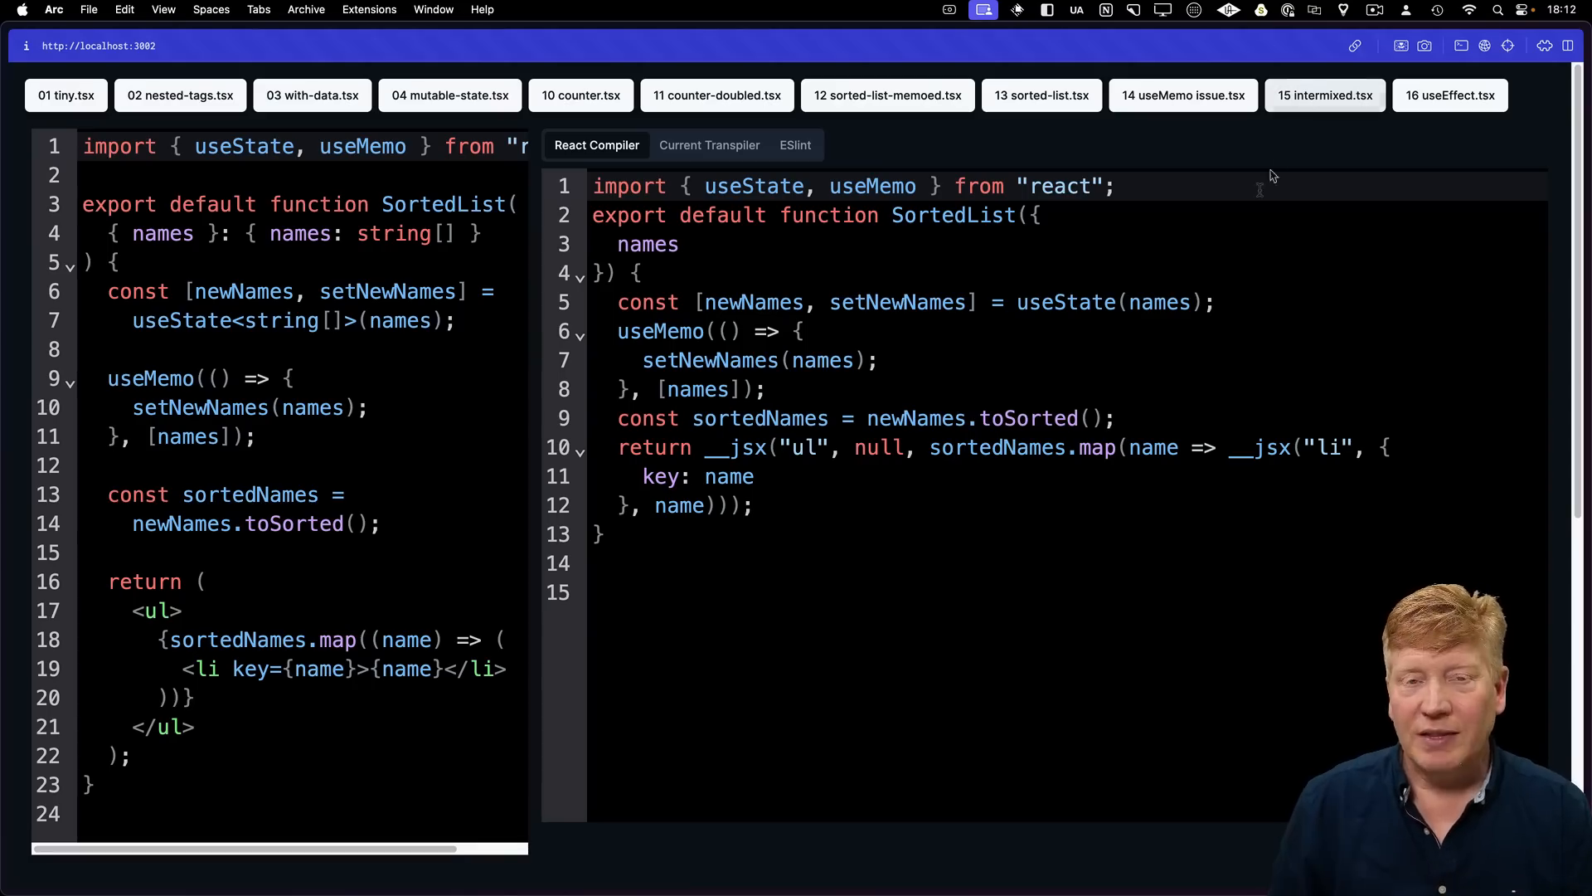
pyautogui.click(1323, 95)
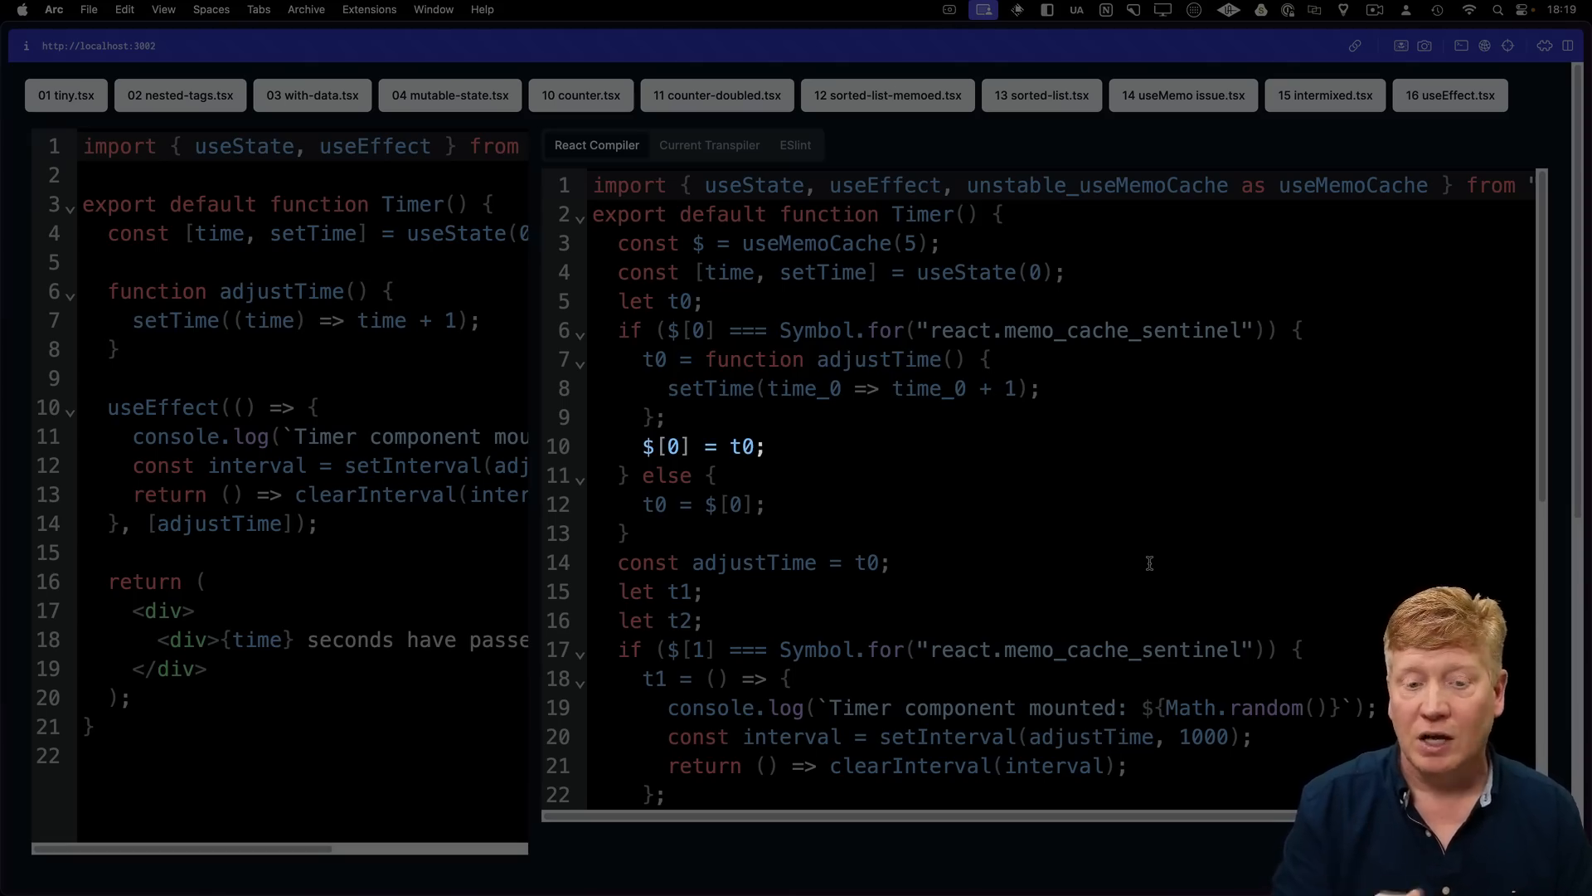
# - Scroll through the useEffect Timer example's compiled output on the React Compiler tab
pyautogui.scroll(-3)
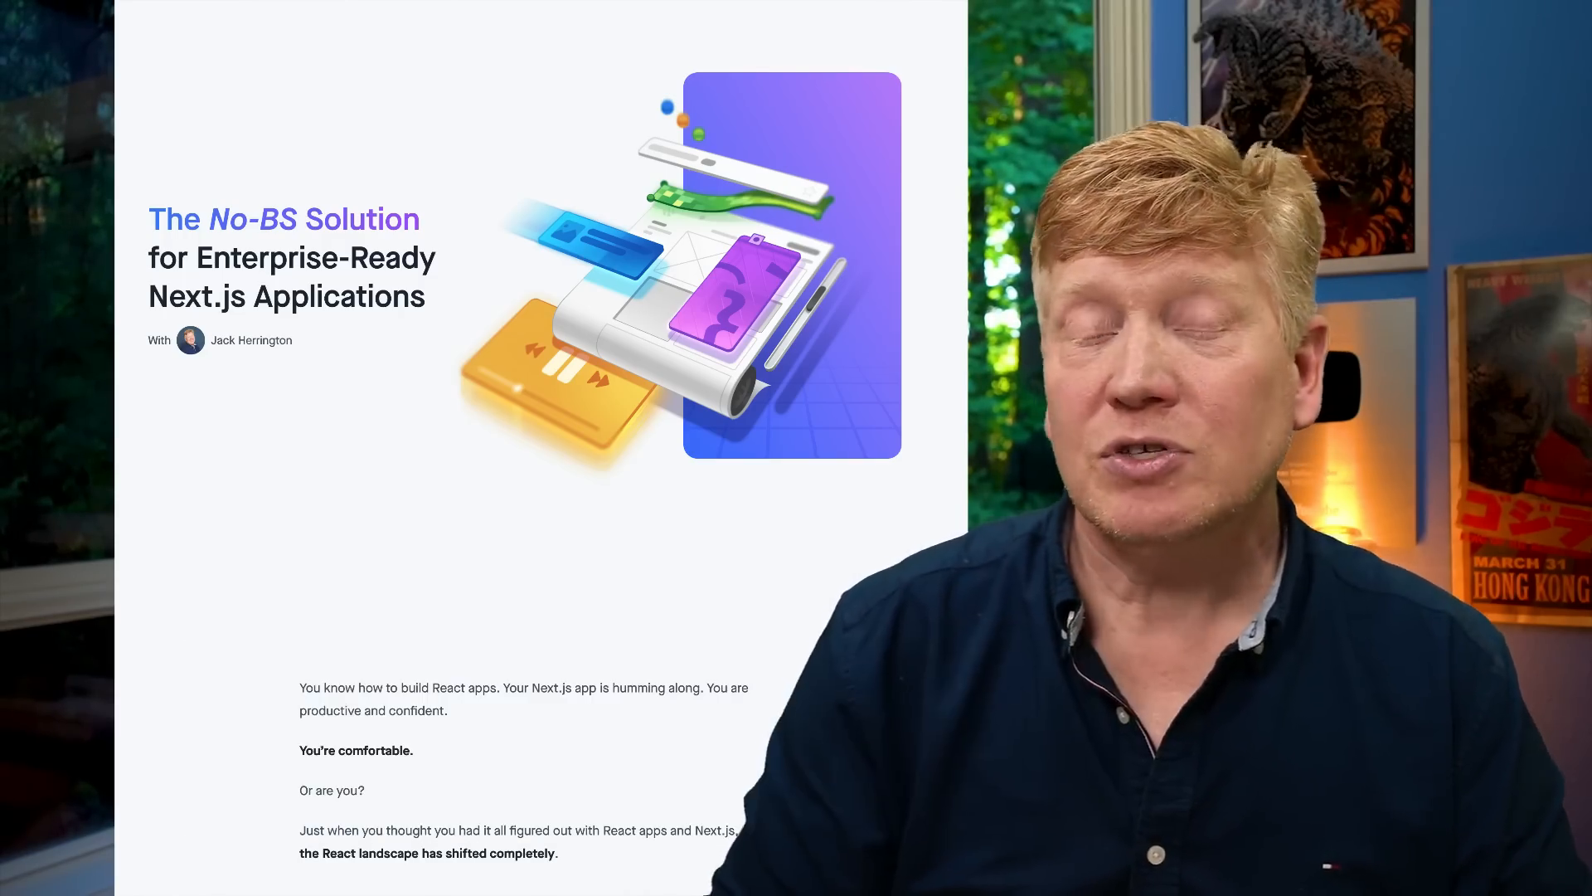
# - Scroll from the enterprise Next.js course page down to the free Next.js Tutorials list
pyautogui.scroll(-3)
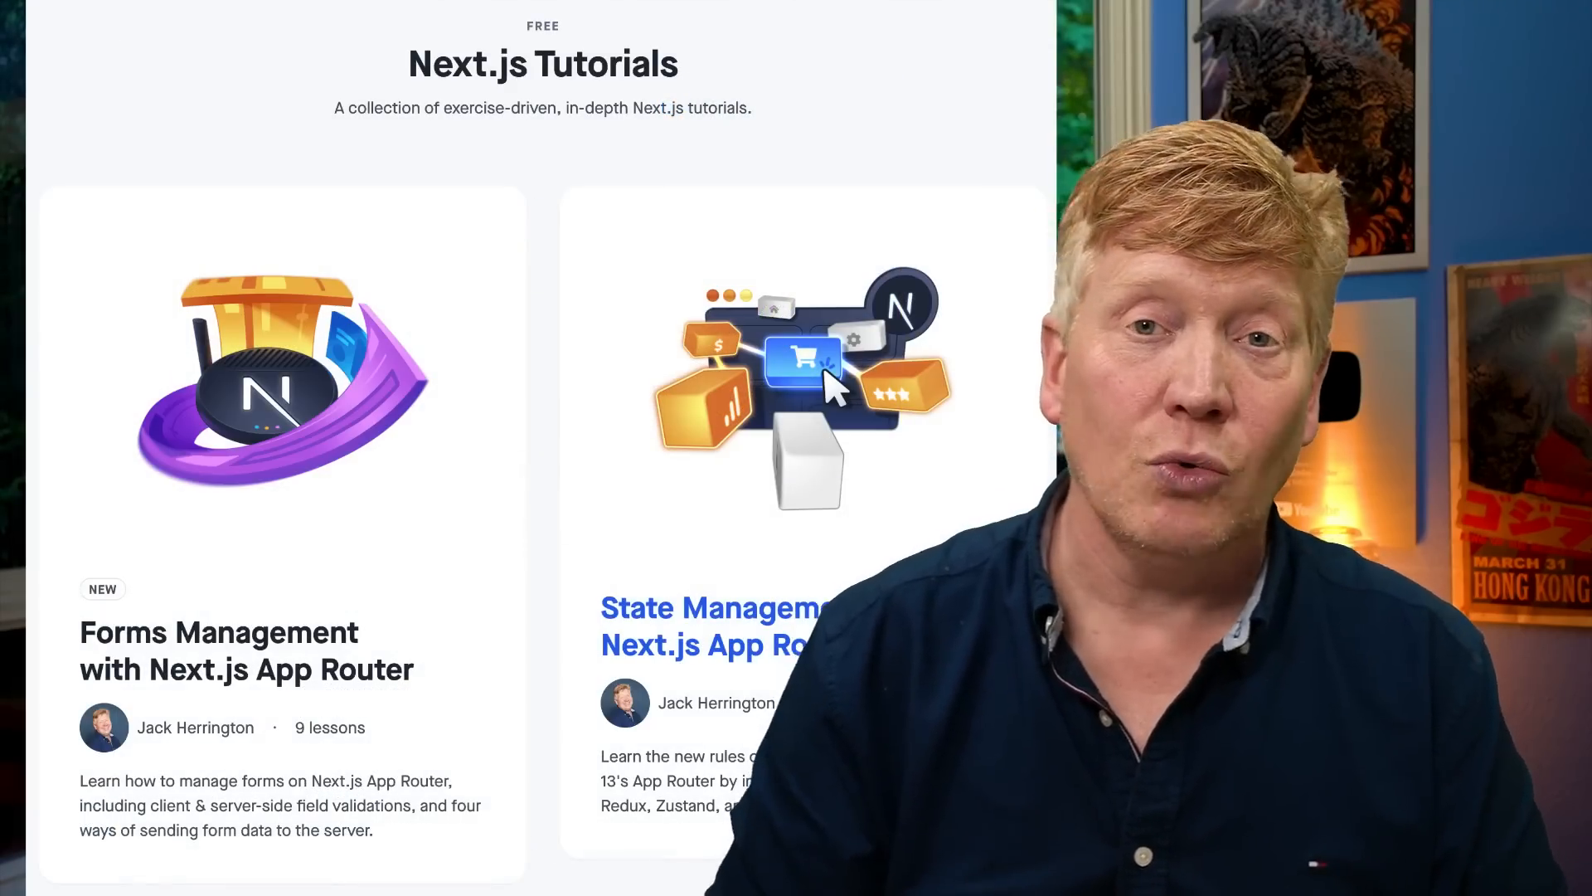